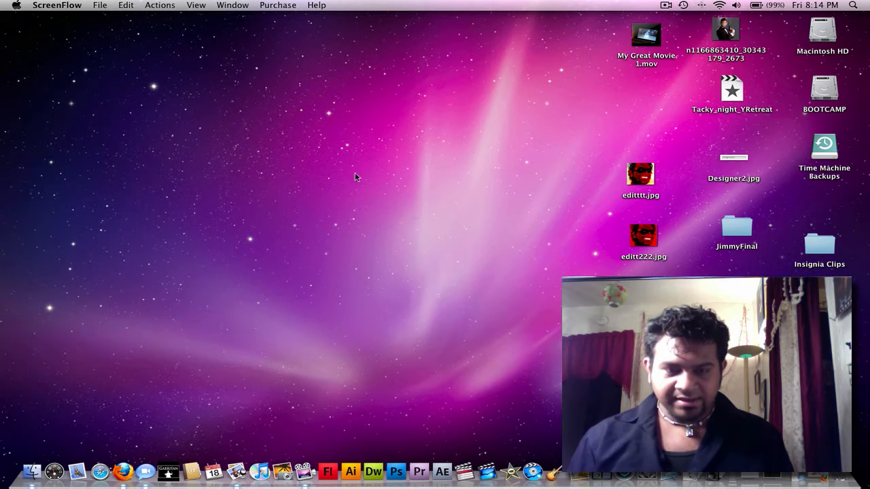
mouse_move(500, 197)
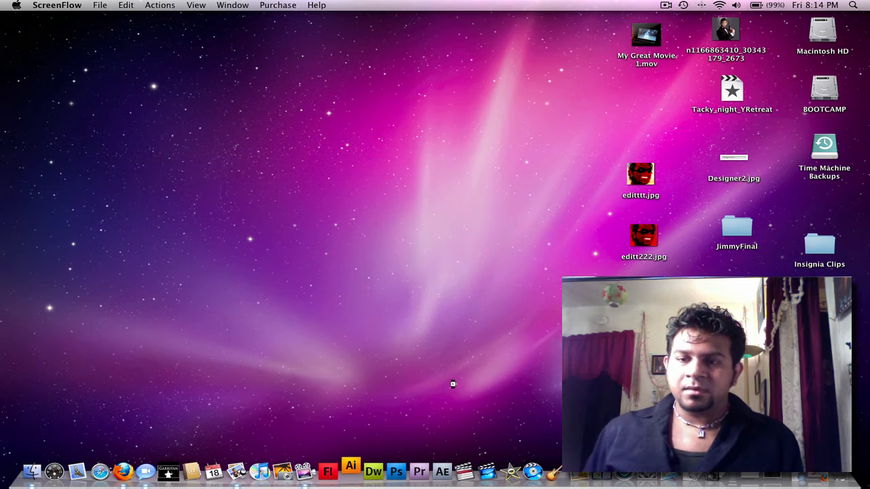
- Create a new 800 × 600 px web document from the Welcome screen with default settings
click(351, 471)
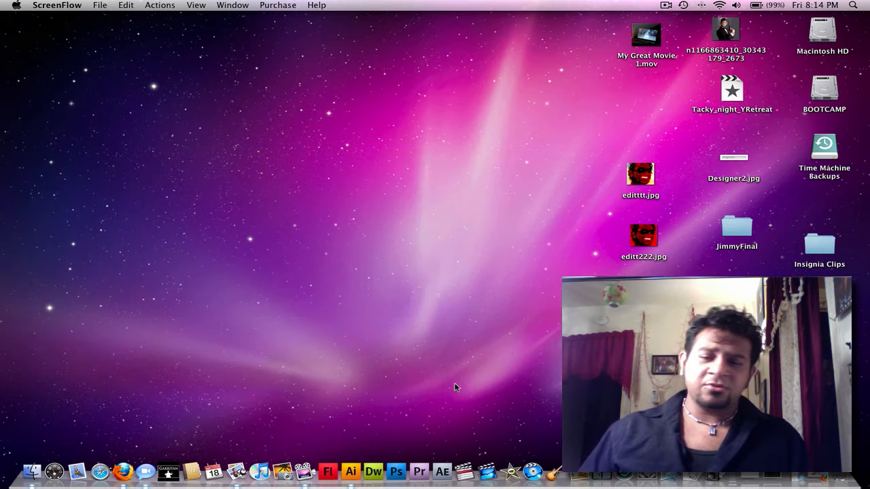
click(351, 471)
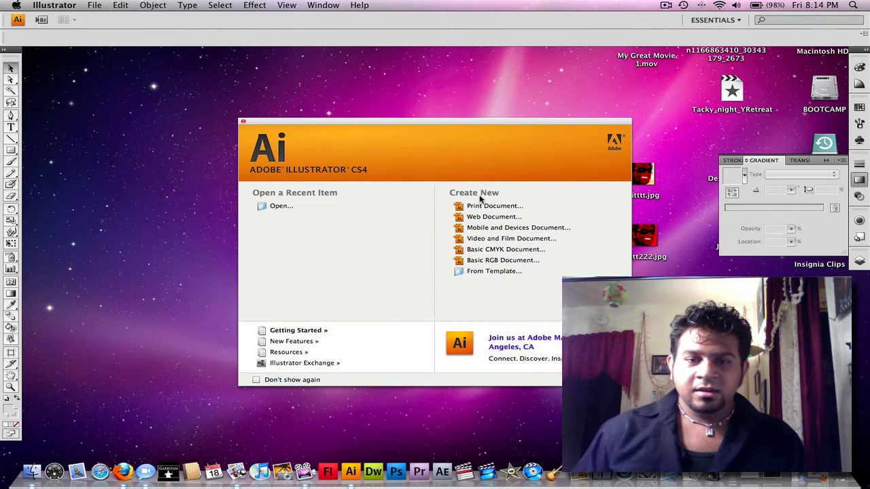
mouse_move(494, 217)
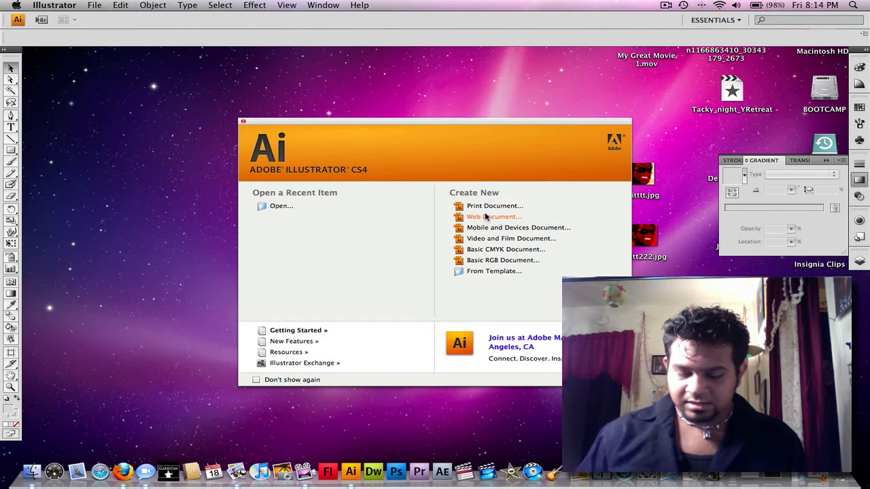
mouse_move(441, 221)
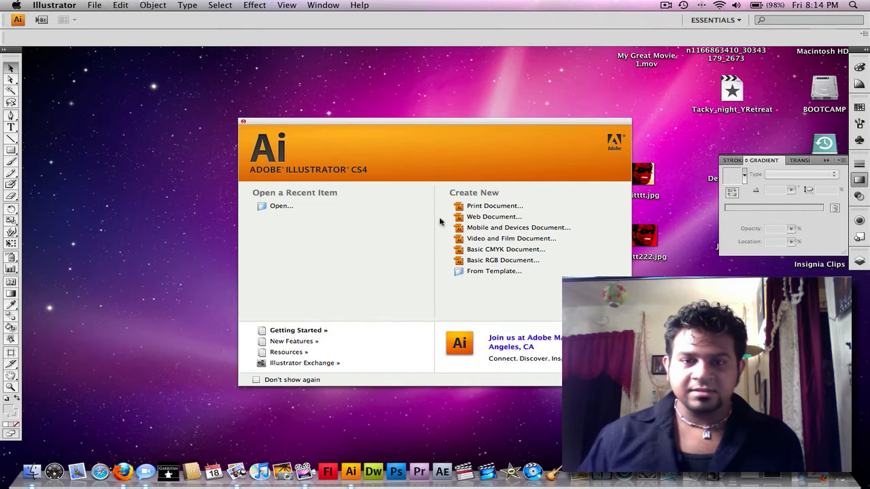
mouse_move(494, 216)
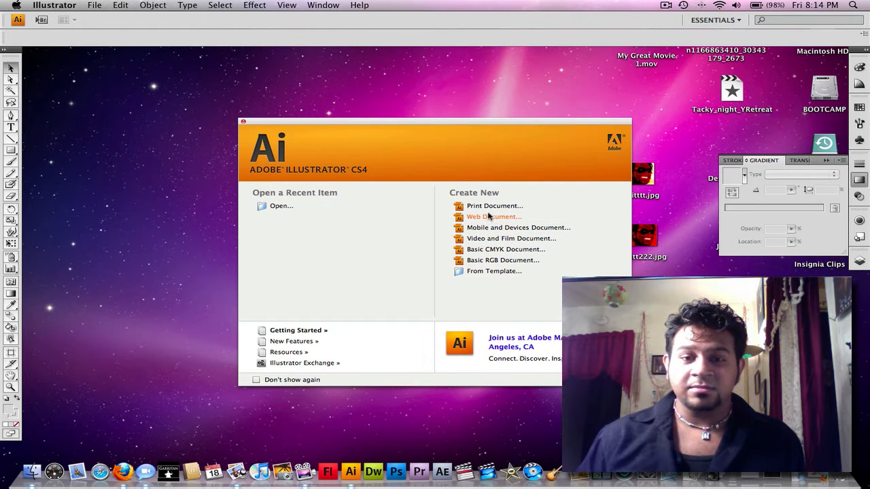
mouse_move(494, 205)
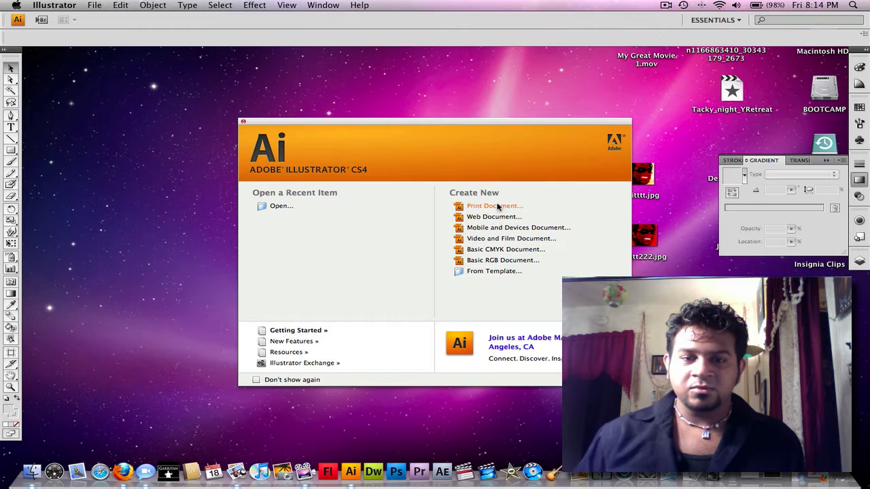
mouse_move(494, 217)
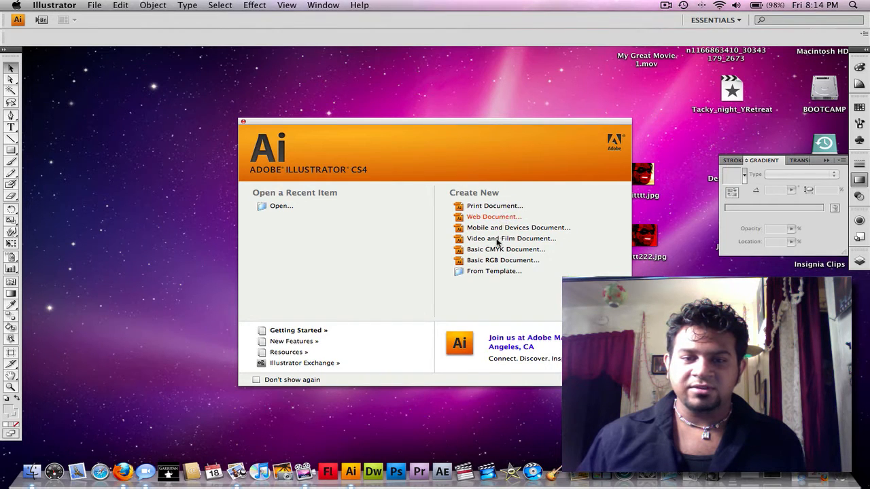
click(493, 216)
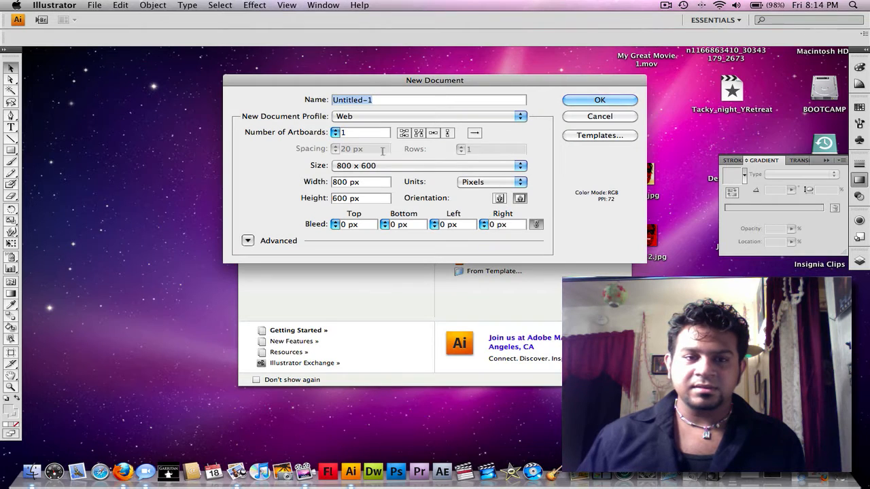
click(599, 117)
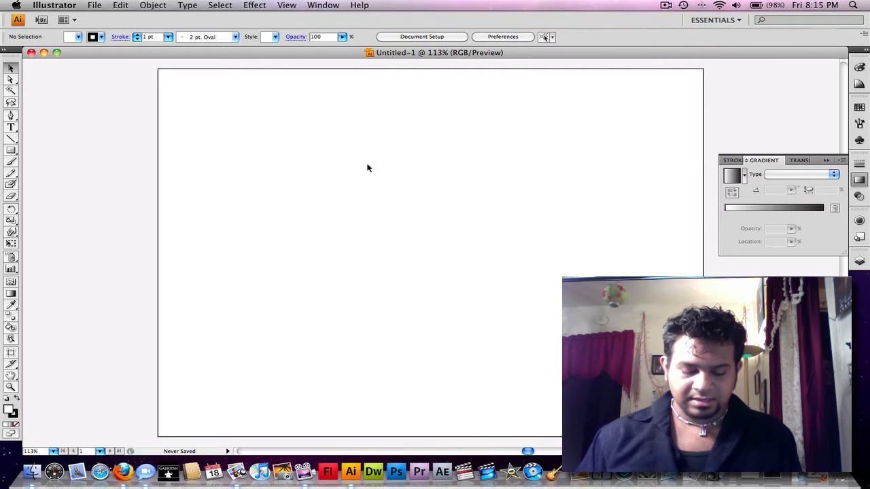
- Zoom to 100% and type 'hello im JIMMY' on the artboard in 72 pt Myriad Pro
click(286, 5)
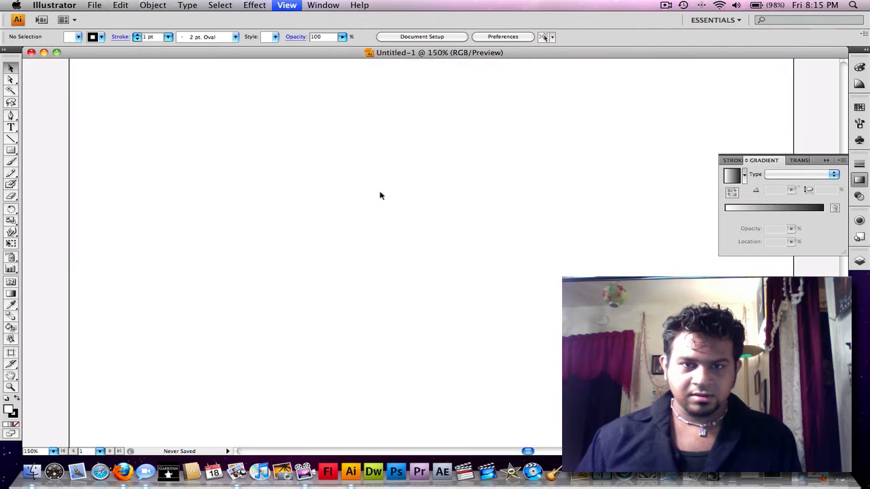
mouse_move(358, 177)
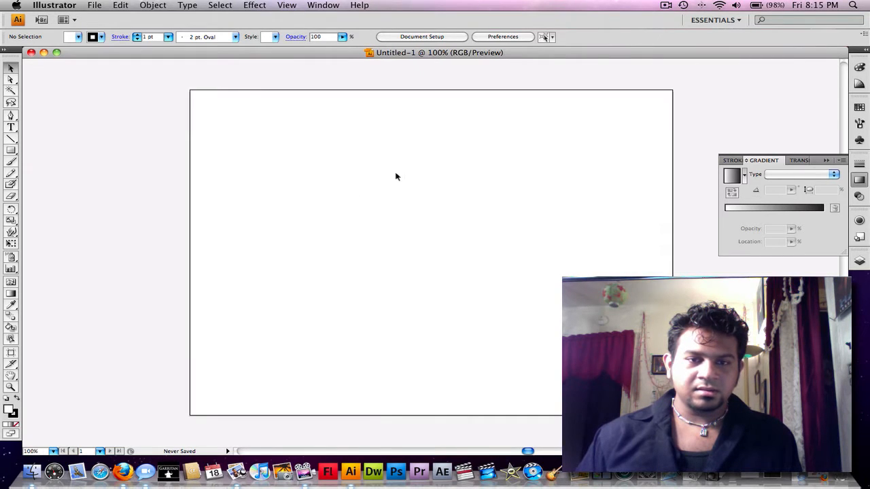
mouse_move(247, 169)
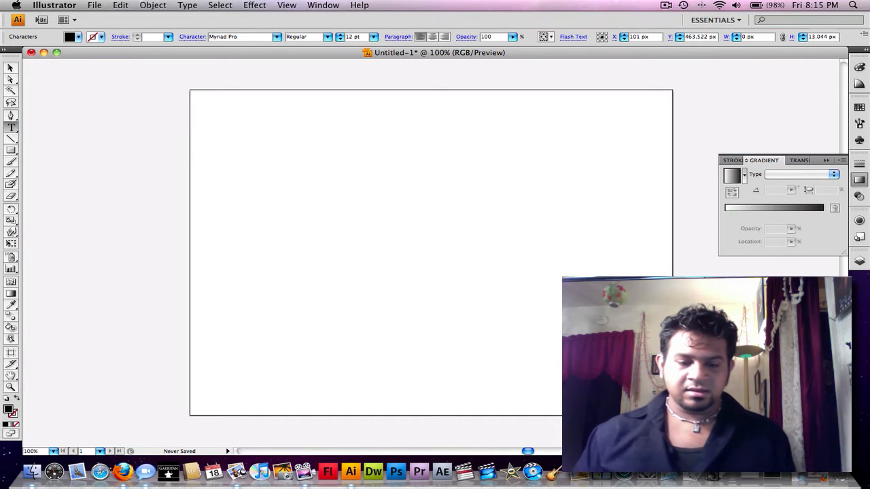
text(H)
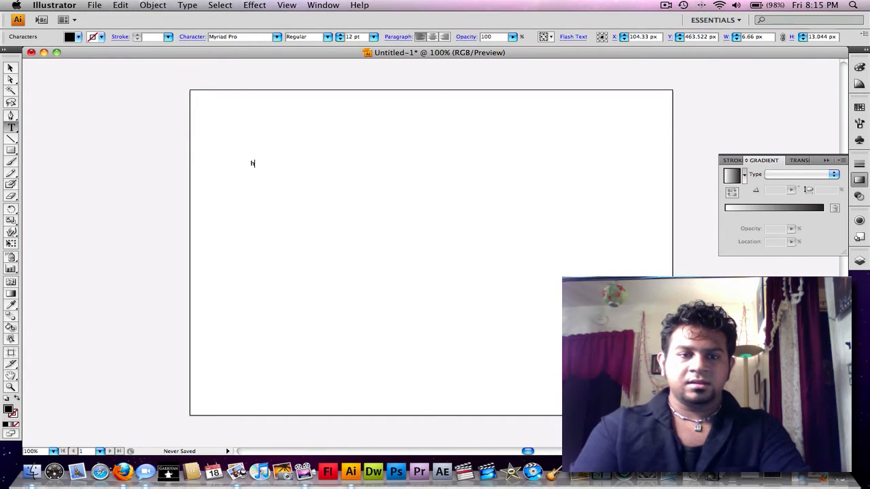
text(ell)
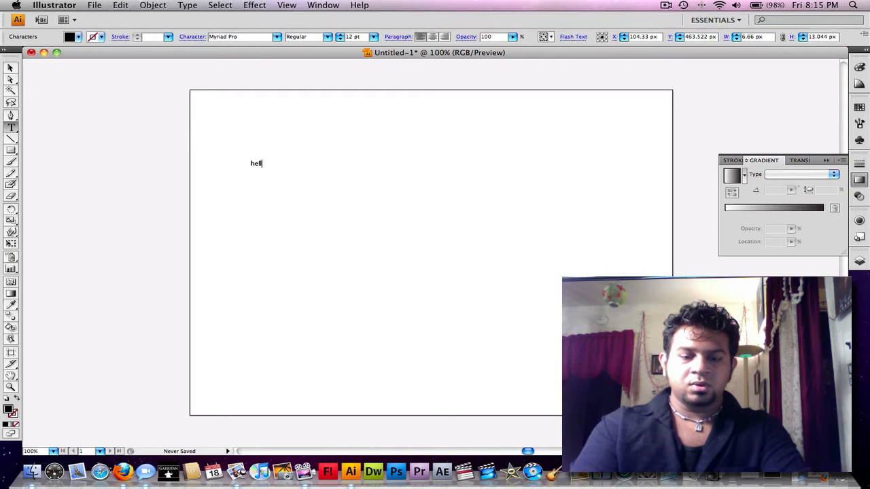
text(o ik)
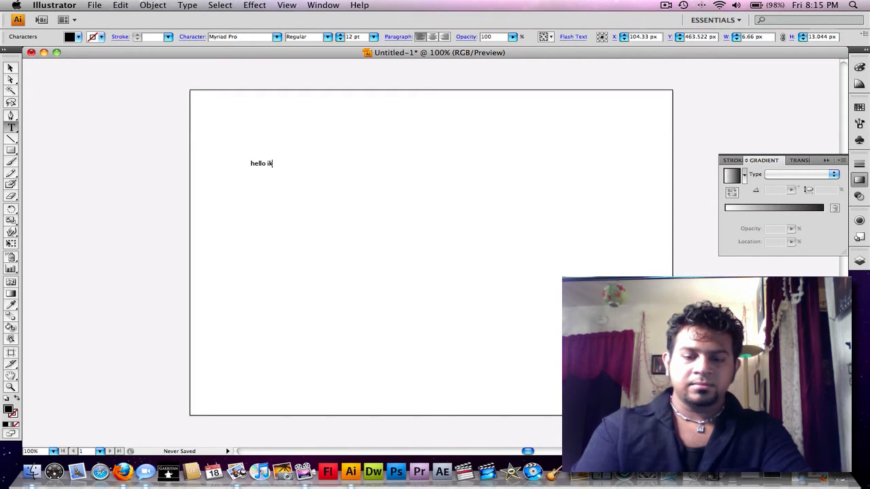
text(m)
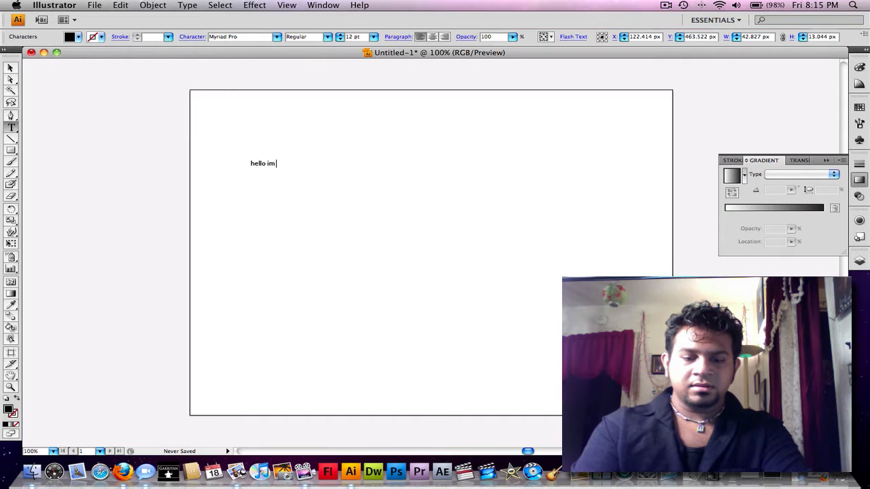
text(JIM)
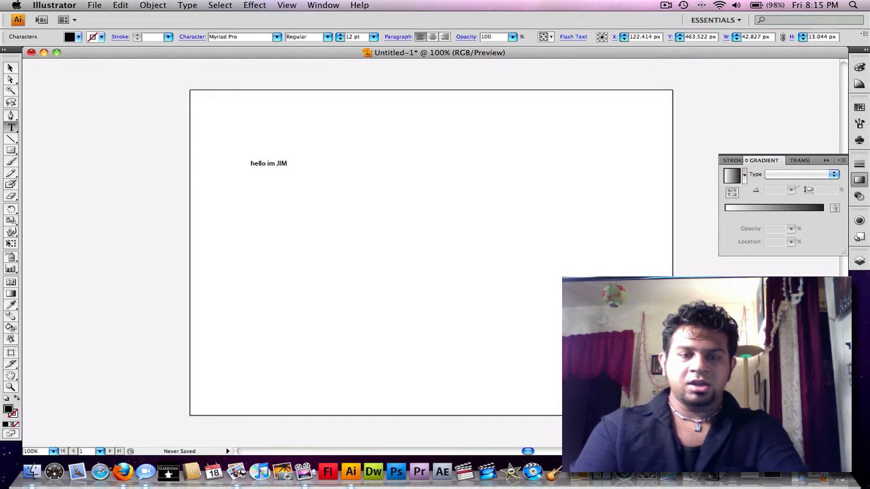
text(MY)
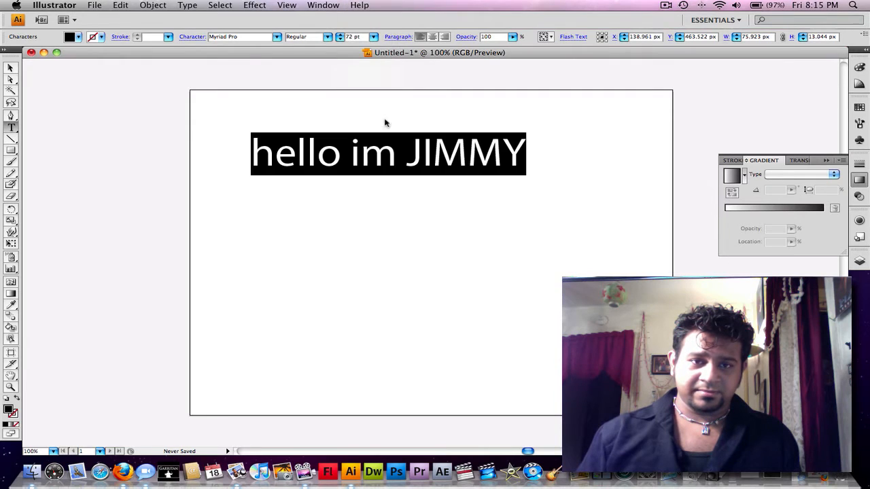
- Exit text editing, select the whole text object and bring up Effect > 3D > Extrude & Bevel
click(502, 153)
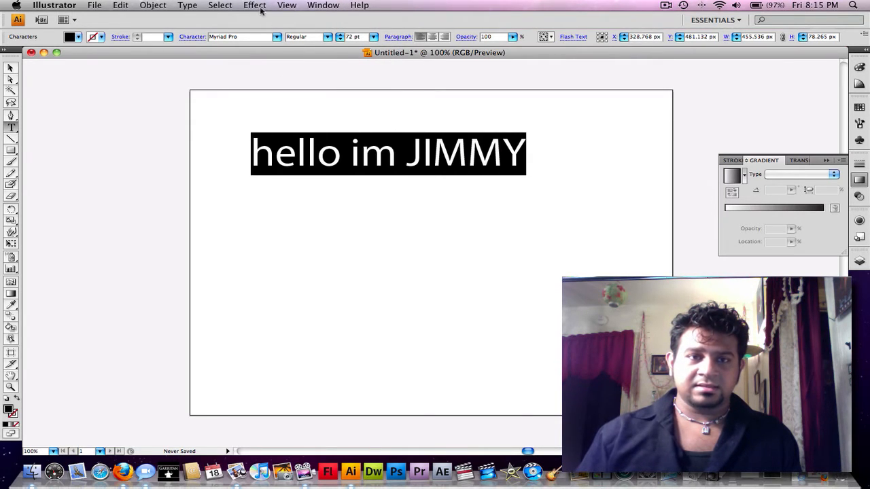
click(254, 5)
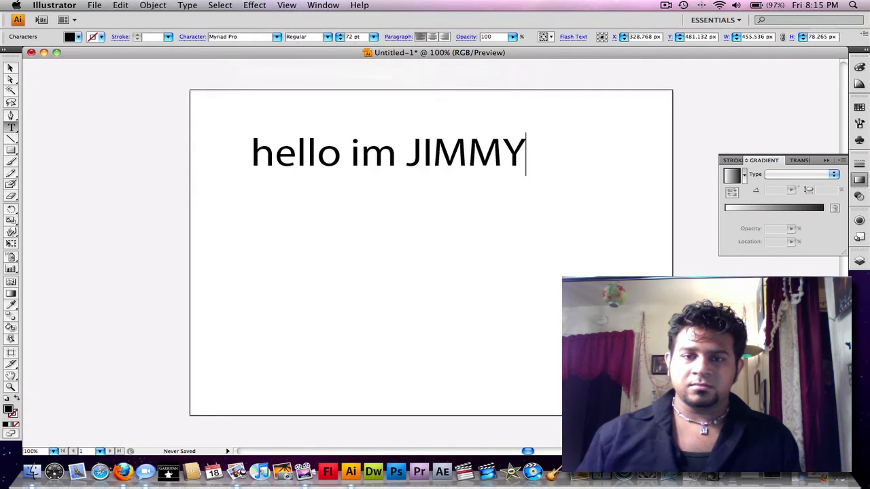
click(254, 5)
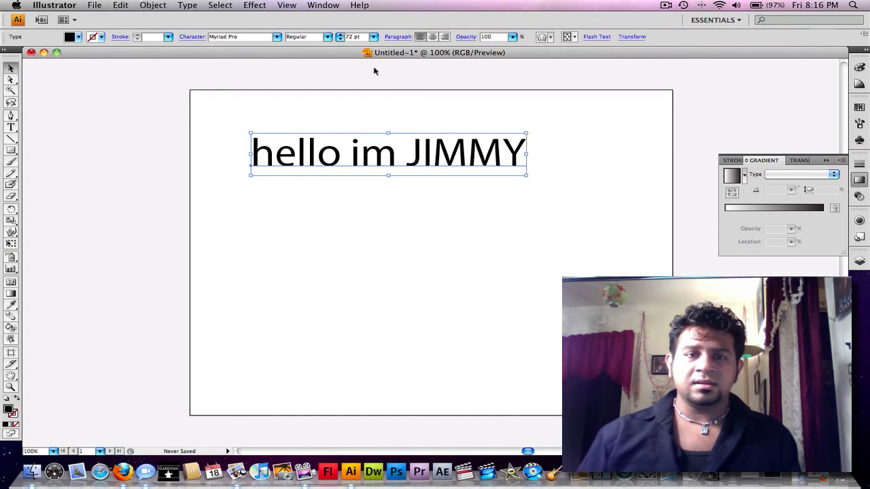
click(254, 5)
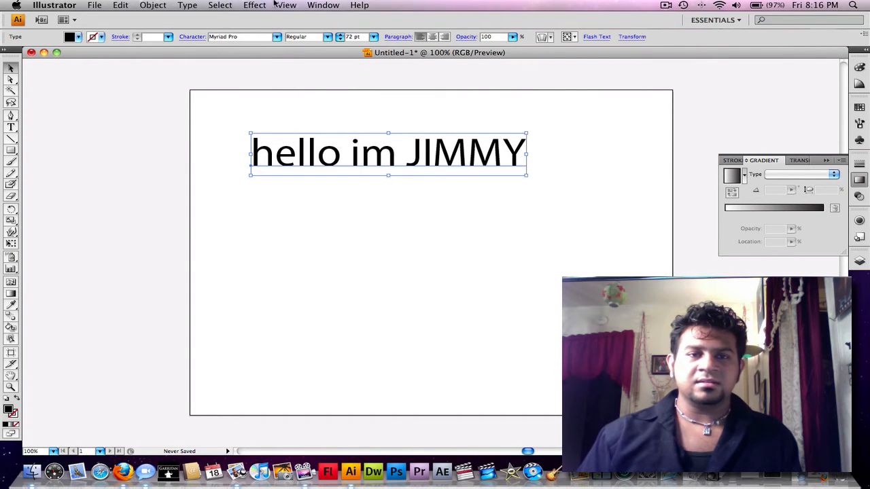
click(254, 5)
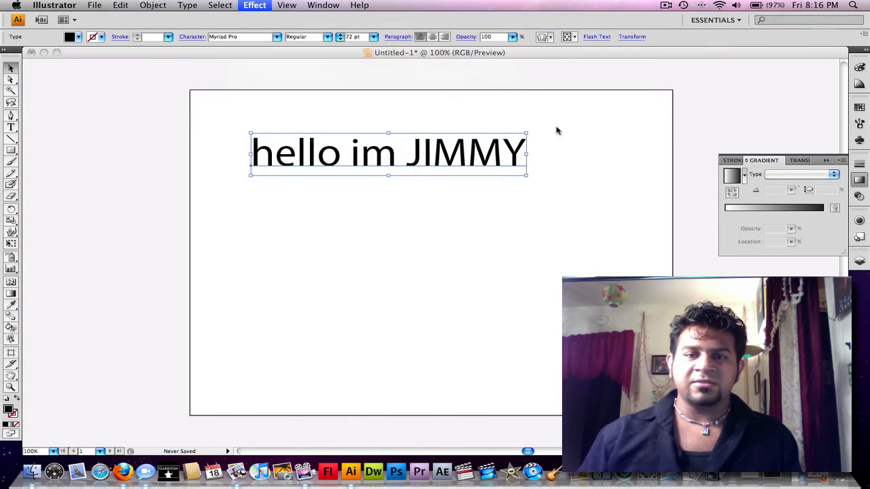
click(254, 5)
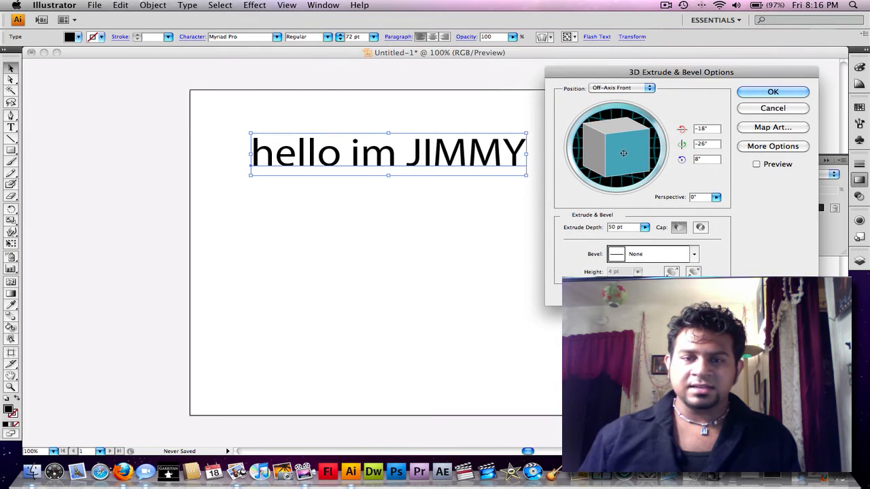
- Rotate the text on the cube and try a shallower extrusion in the 3D preview
drag(623, 153, 600, 158)
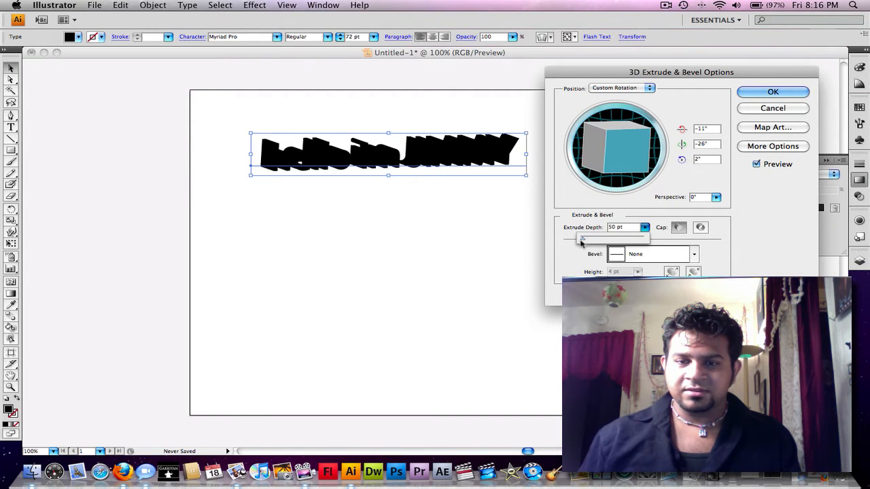
drag(598, 239, 582, 239)
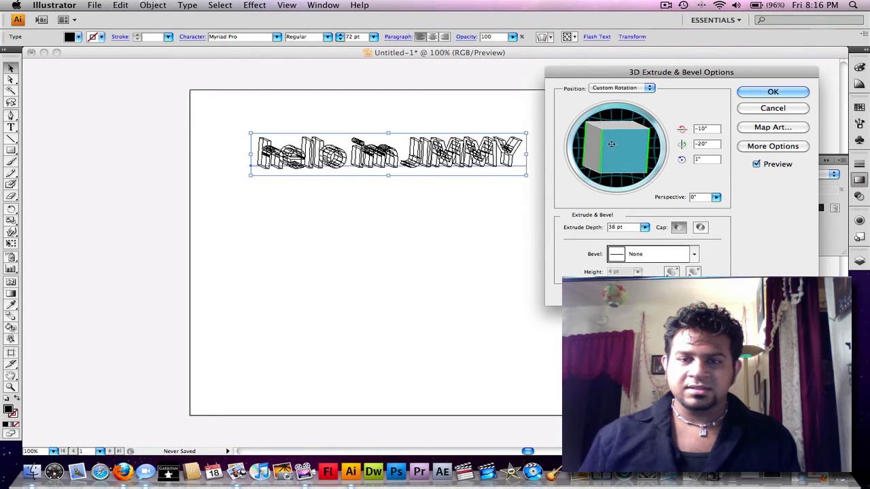
drag(611, 144, 595, 140)
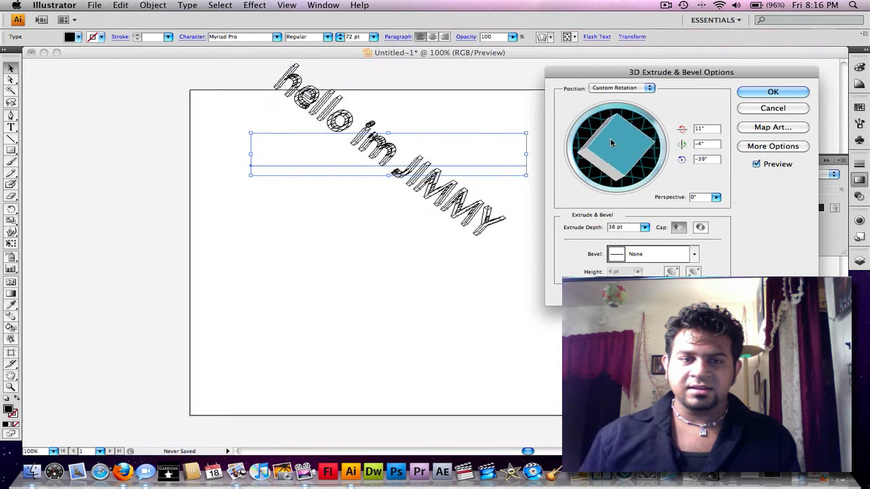
drag(618, 149, 612, 136)
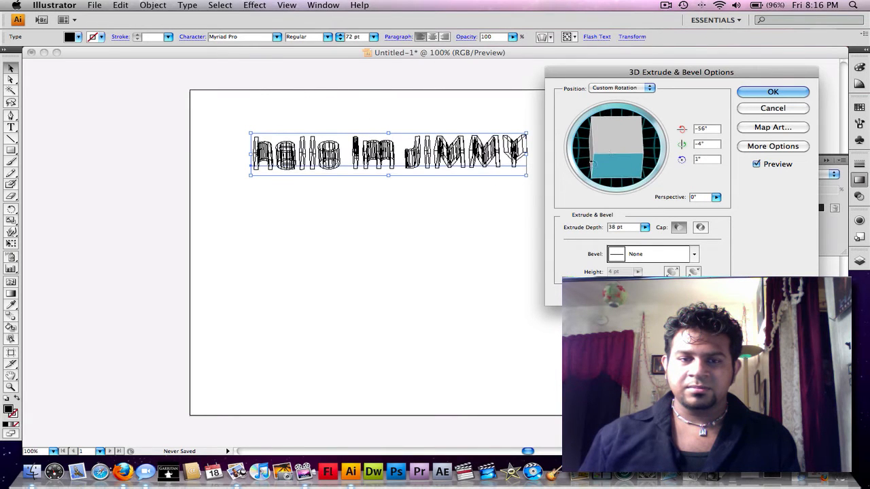
- Turn the text slightly to show a side face and set Extrude Depth to 19 pt
drag(609, 159, 604, 144)
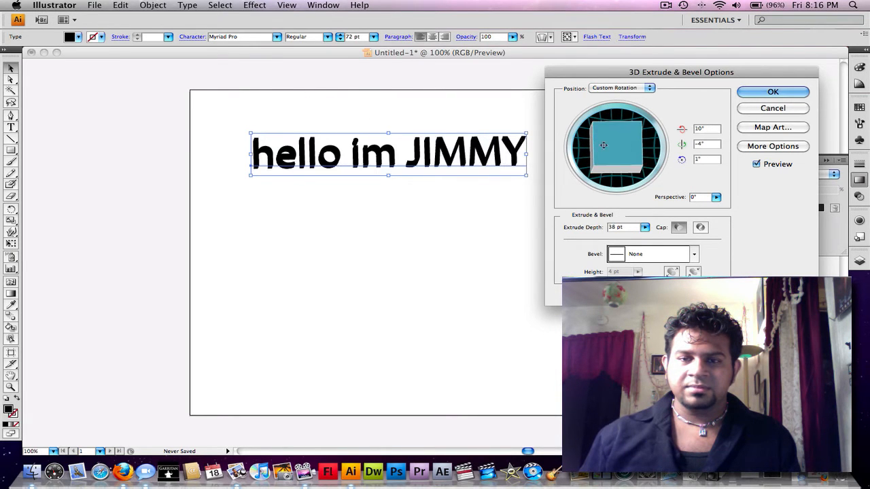
drag(604, 145, 620, 162)
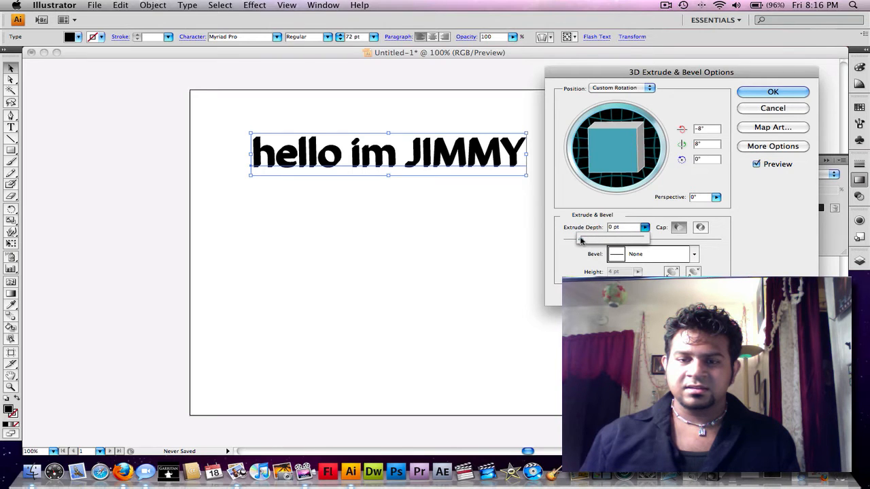
drag(578, 239, 609, 239)
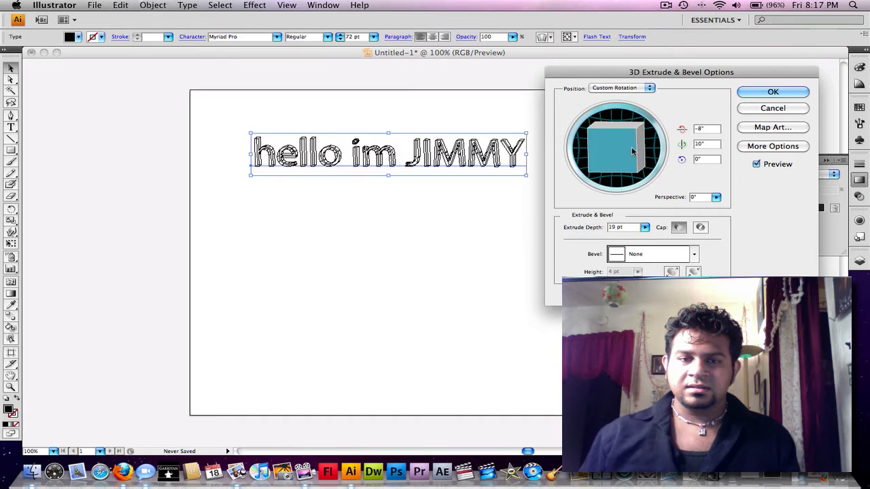
drag(612, 143, 625, 148)
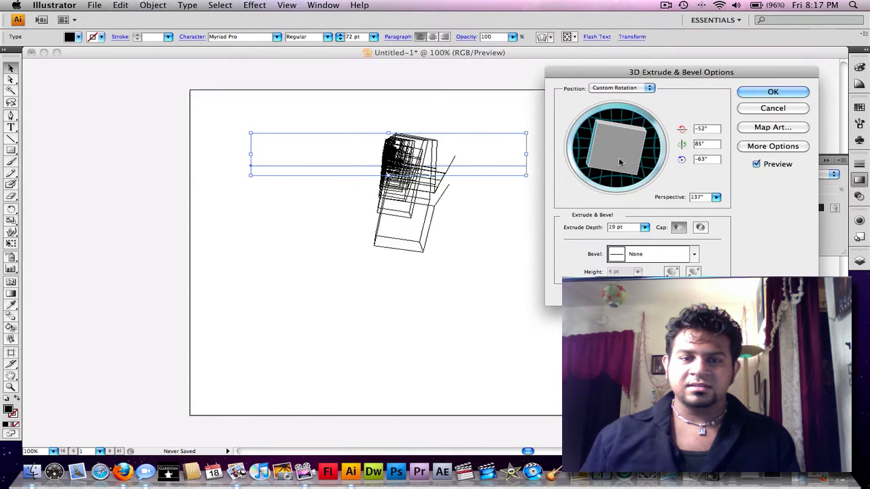
- Swing the text to a steep side-on angle with strong perspective and toggle the end caps off and on
drag(639, 149, 625, 166)
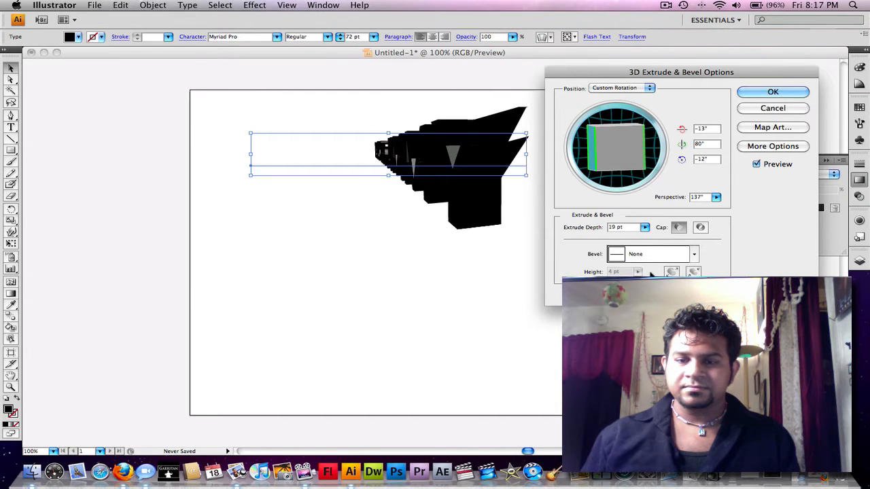
click(700, 227)
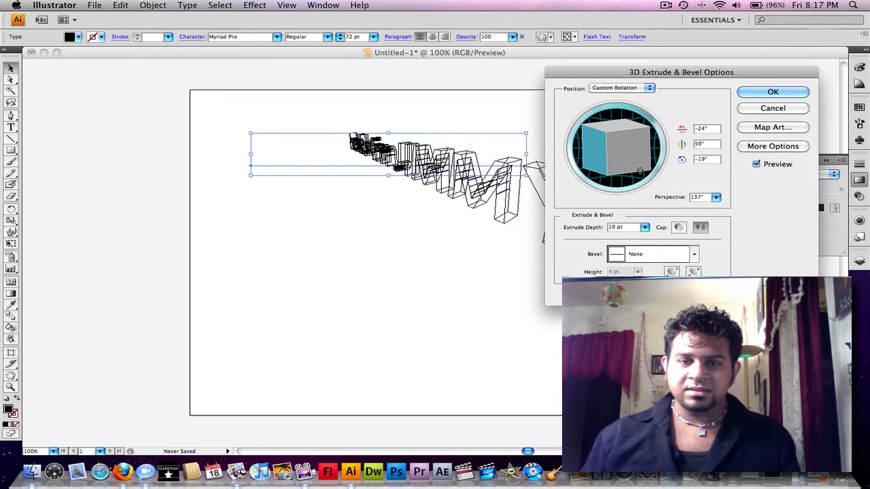
click(678, 227)
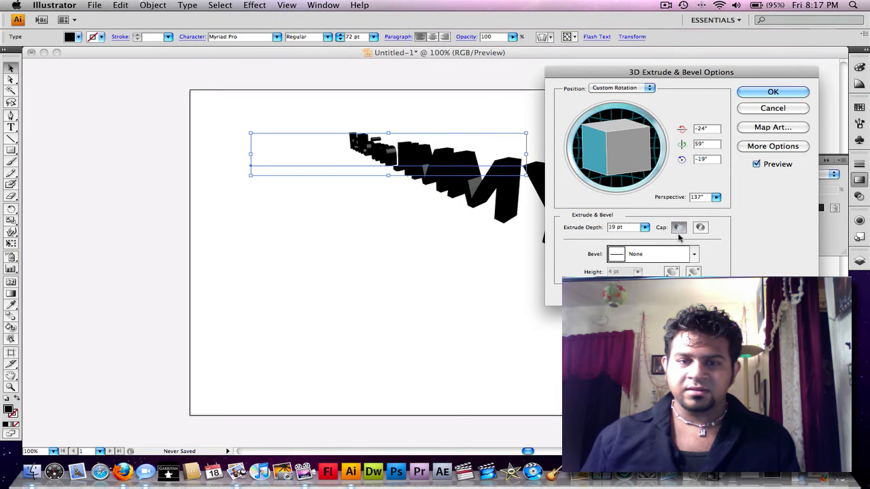
click(701, 227)
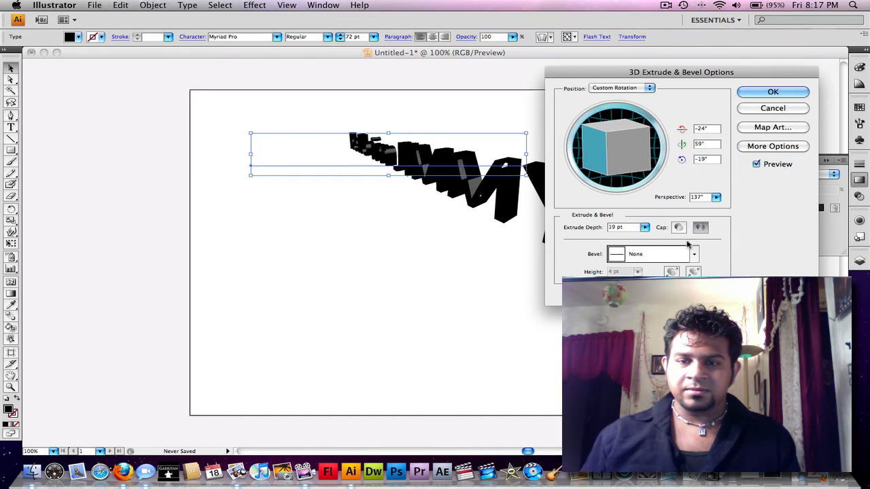
click(693, 254)
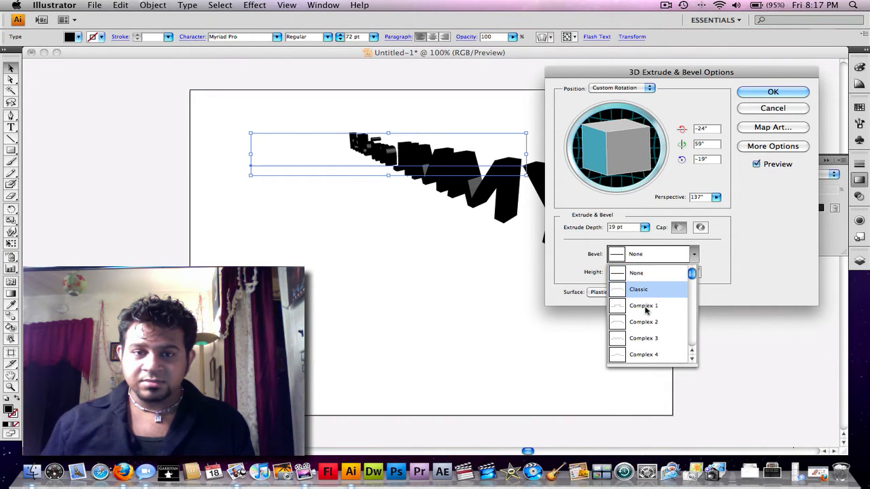
- Try the Classic bevel then revert to None, keeping Plastic Shading as the surface
click(638, 289)
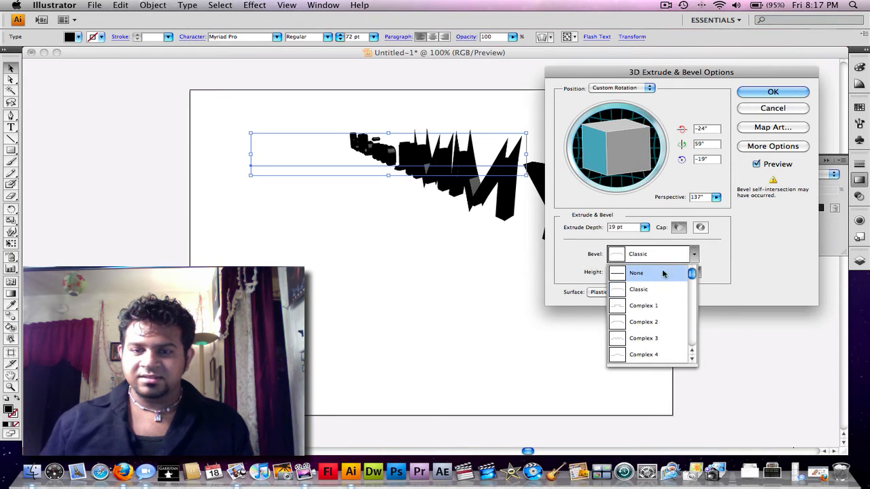
click(636, 273)
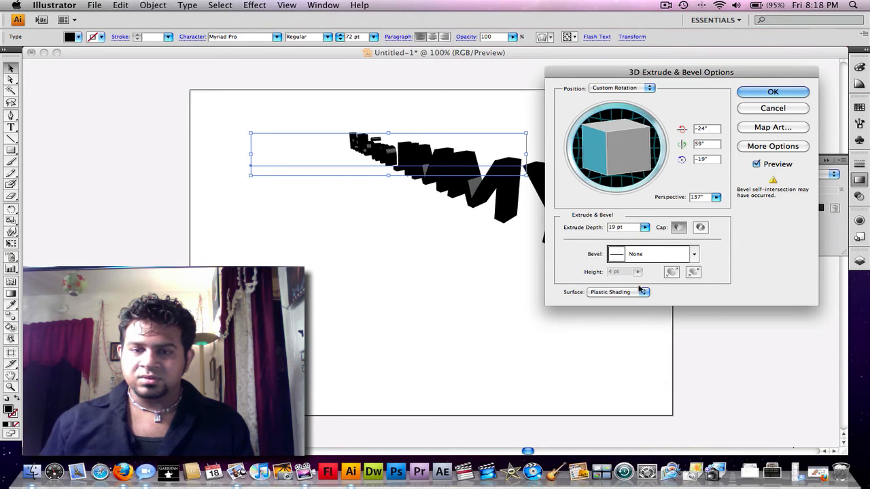
click(642, 292)
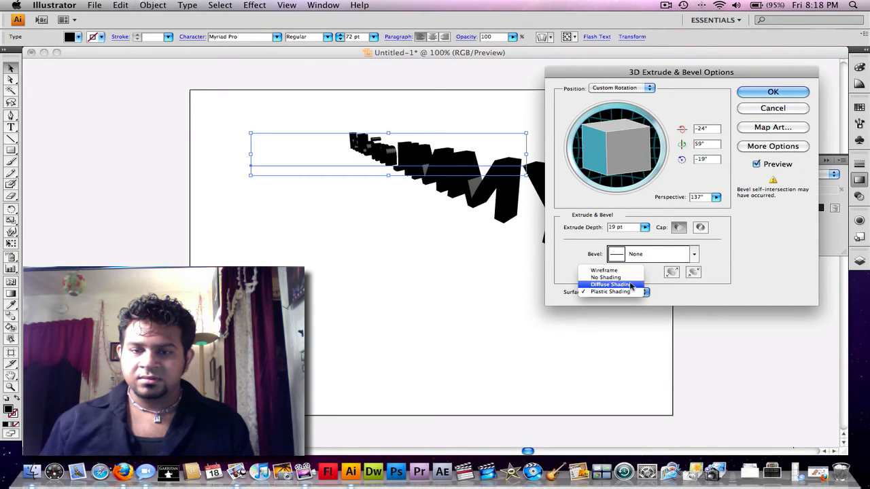
click(610, 291)
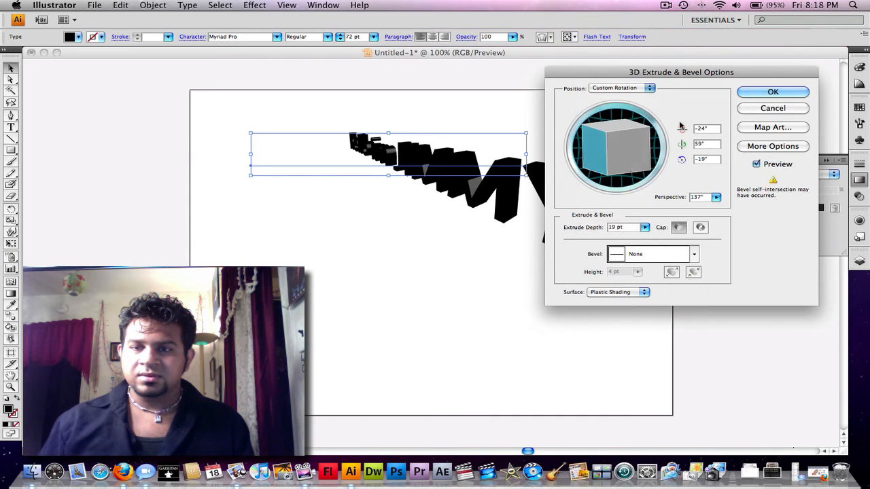
- Reveal More Options, reposition the light on the sphere and apply the 3D effect with OK
click(772, 147)
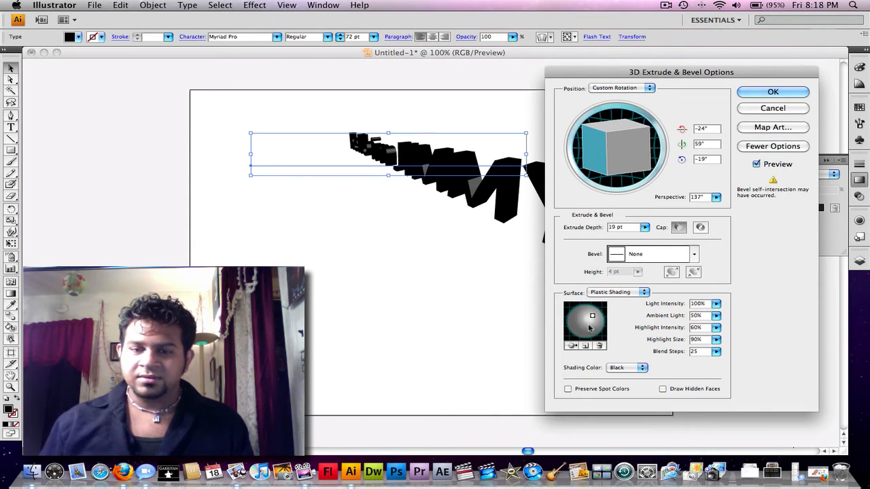
drag(592, 326, 583, 315)
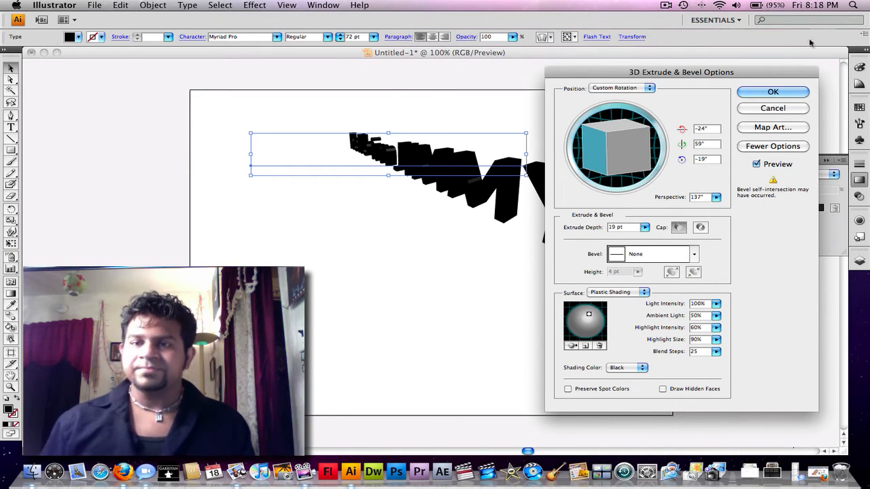
click(773, 91)
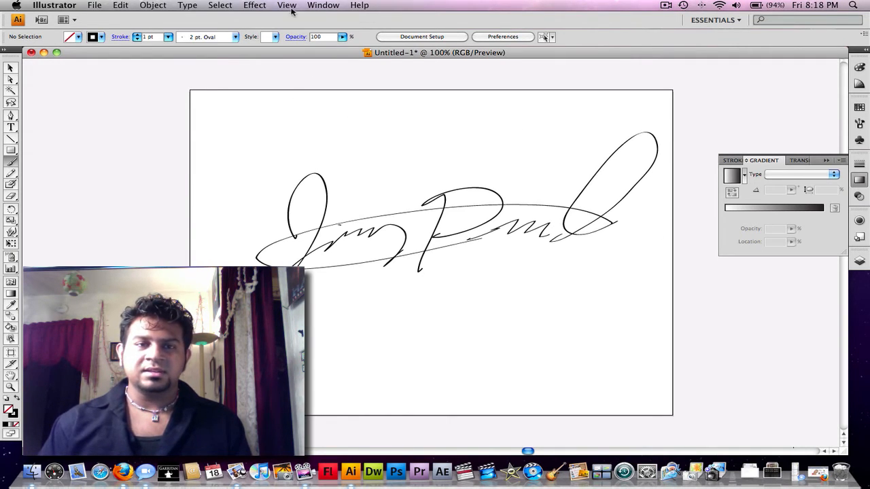
- Try Extrude & Bevel rotation on the signature, cancel it, then select all the signature strokes
click(254, 6)
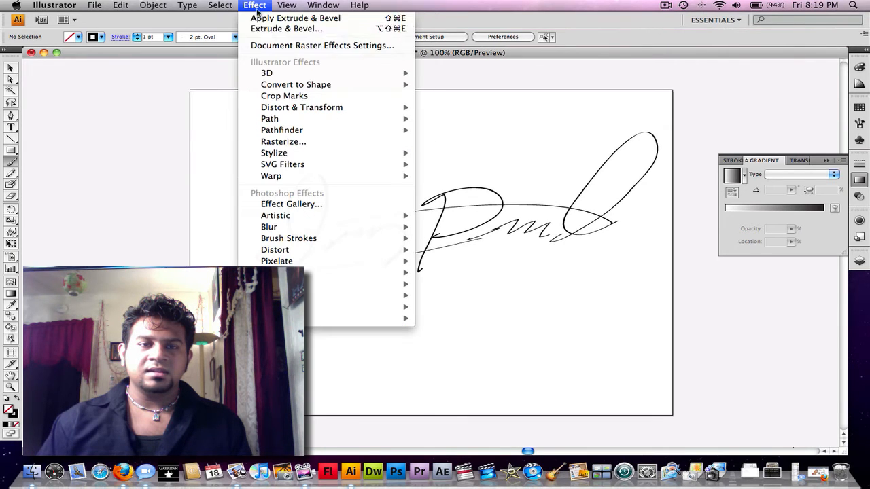
mouse_move(266, 73)
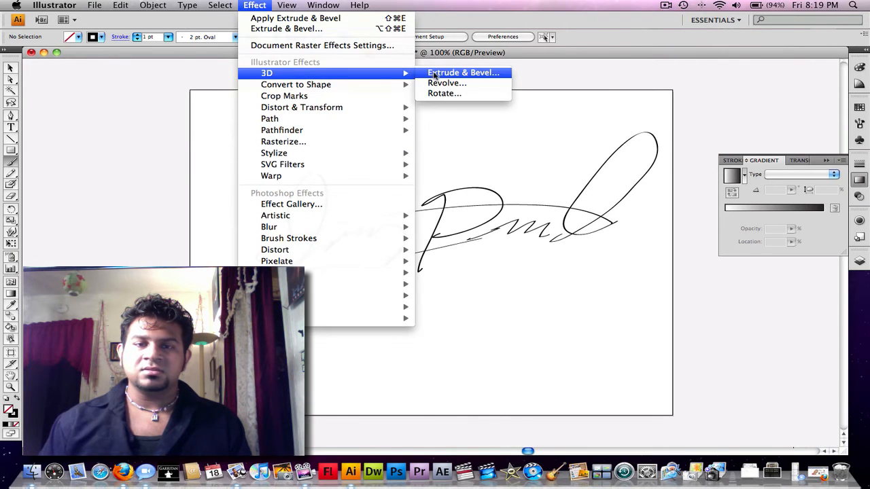
click(463, 72)
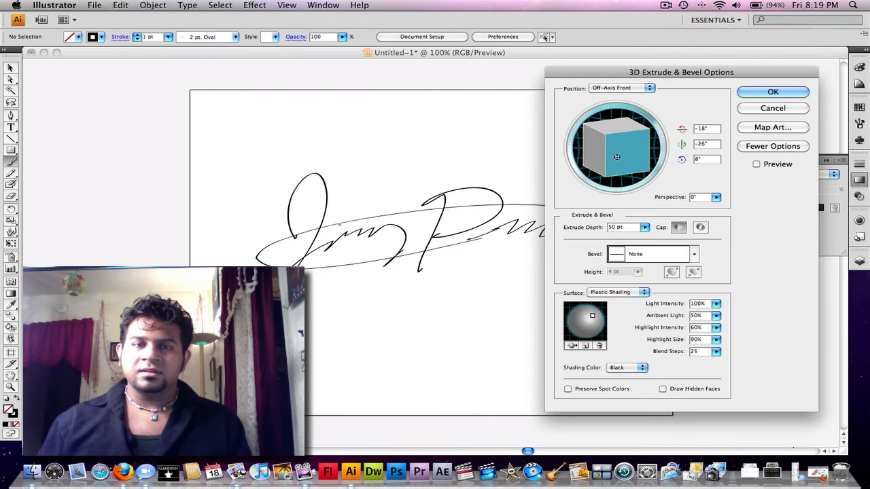
drag(617, 157, 615, 152)
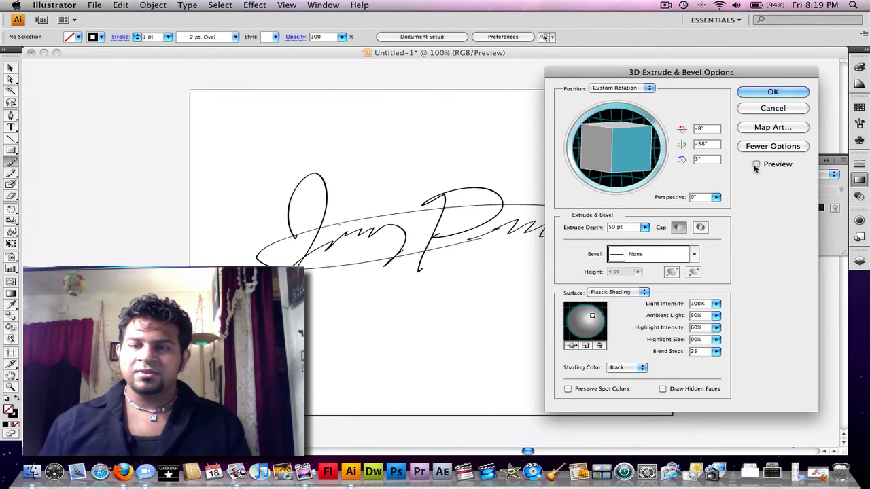
drag(625, 146, 627, 170)
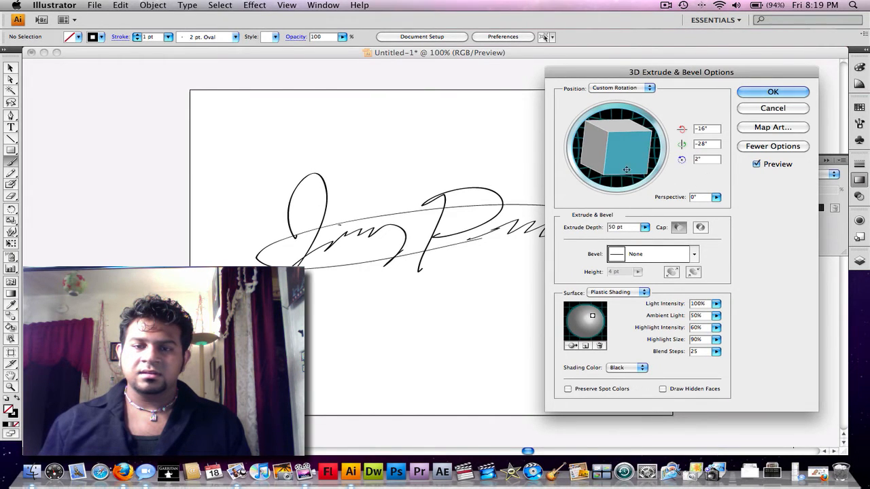
click(644, 227)
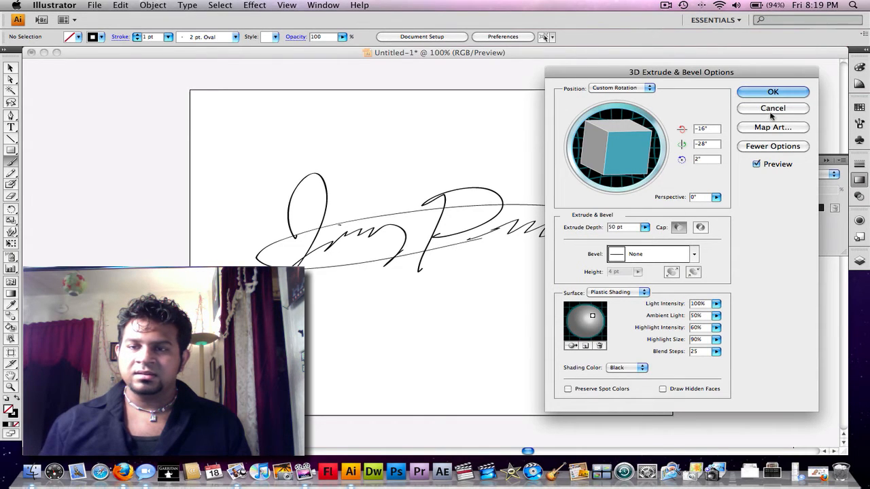
click(773, 108)
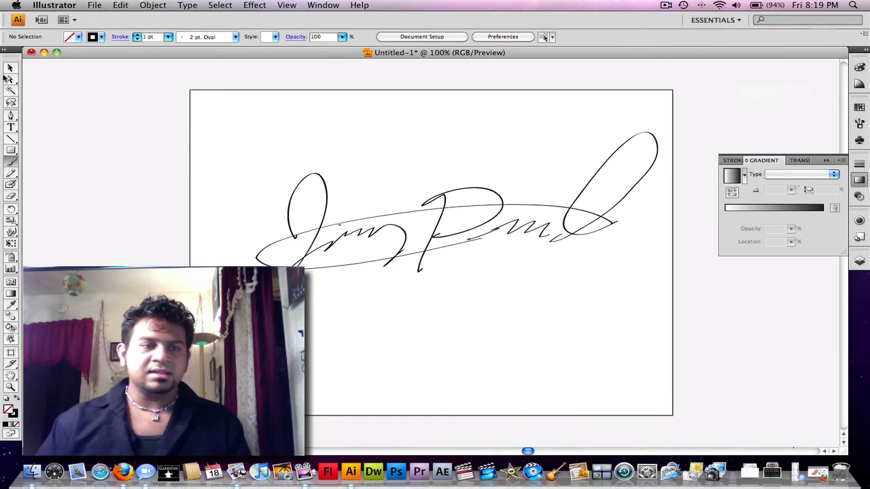
click(333, 204)
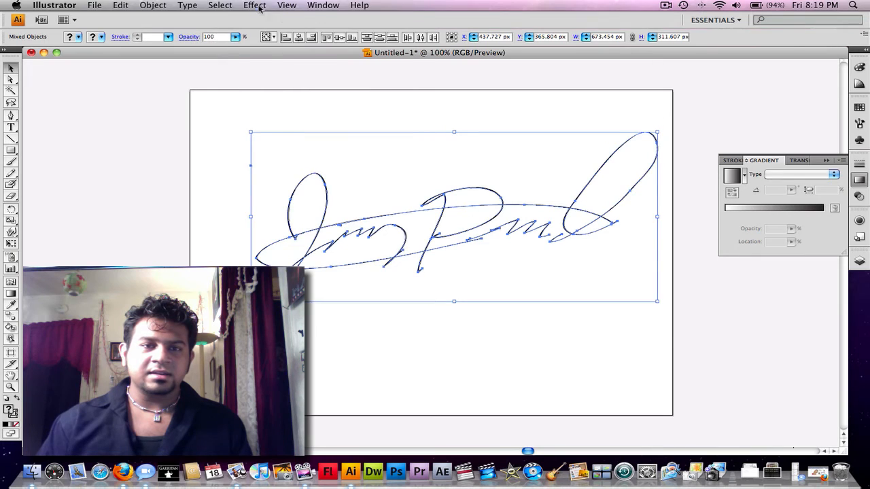
- Bring up Extrude & Bevel for the signature and rotate it in 3D space with Preview on
click(254, 5)
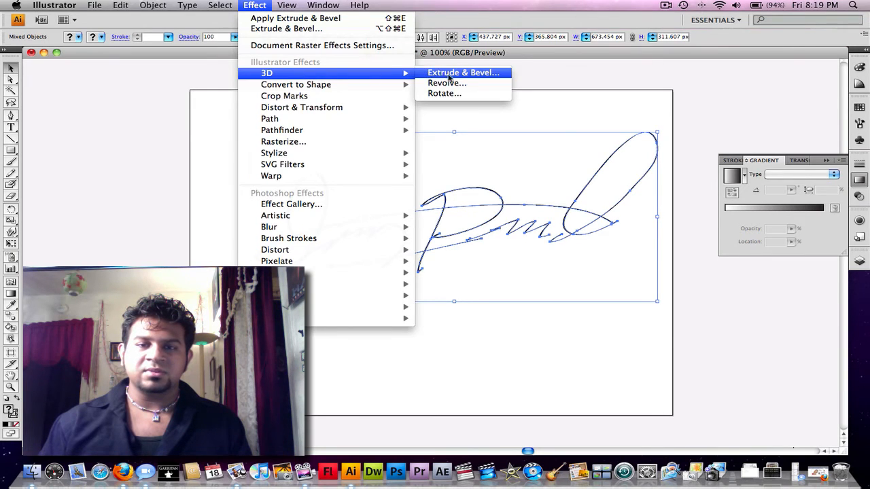
click(463, 73)
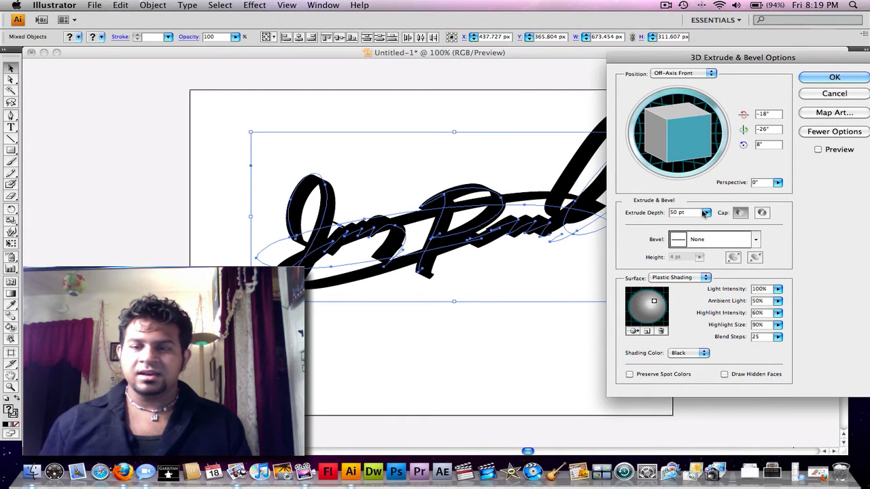
drag(677, 119, 687, 132)
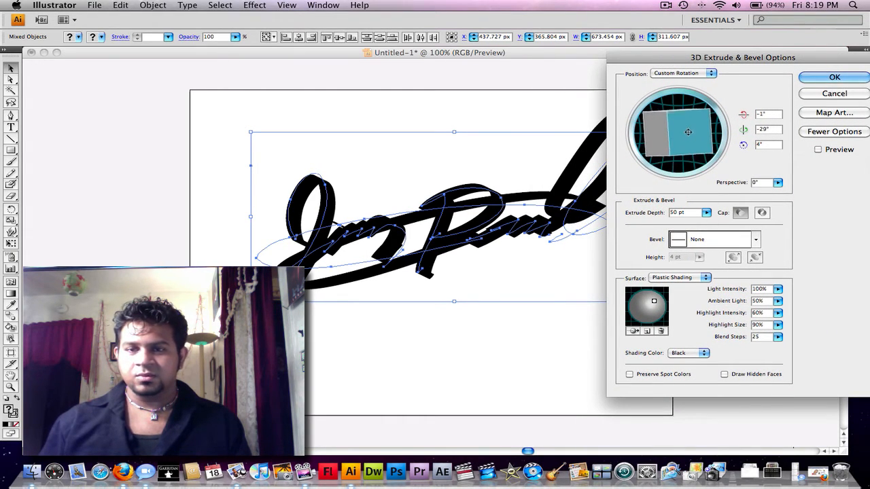
drag(688, 132, 678, 140)
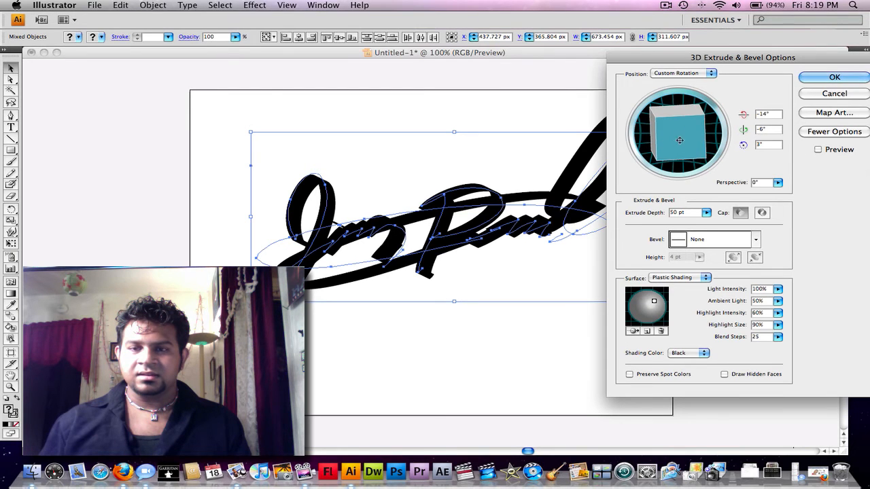
drag(680, 140, 702, 132)
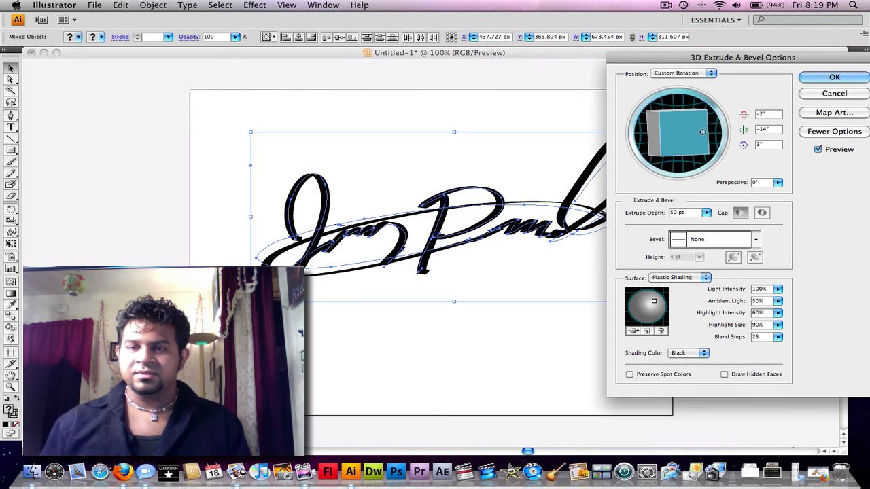
- Settle the signature at a slight tilt with a shallow 19 pt extrusion depth
drag(702, 131, 694, 121)
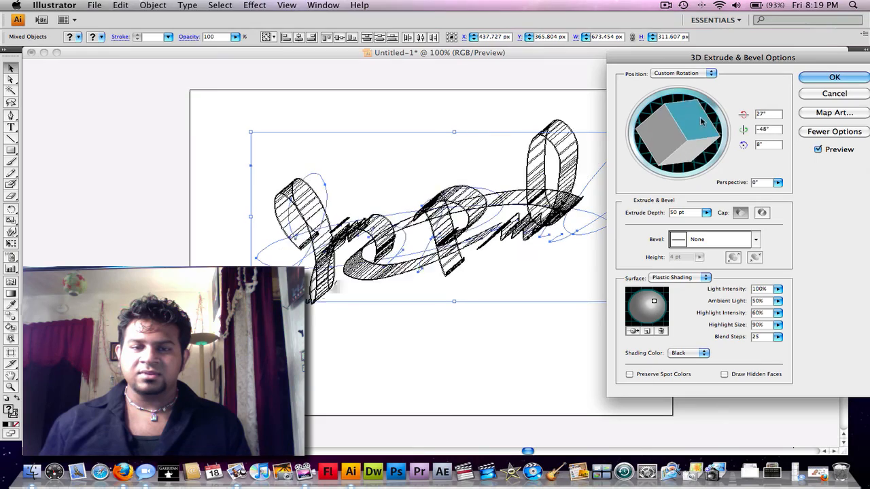
drag(700, 123, 667, 137)
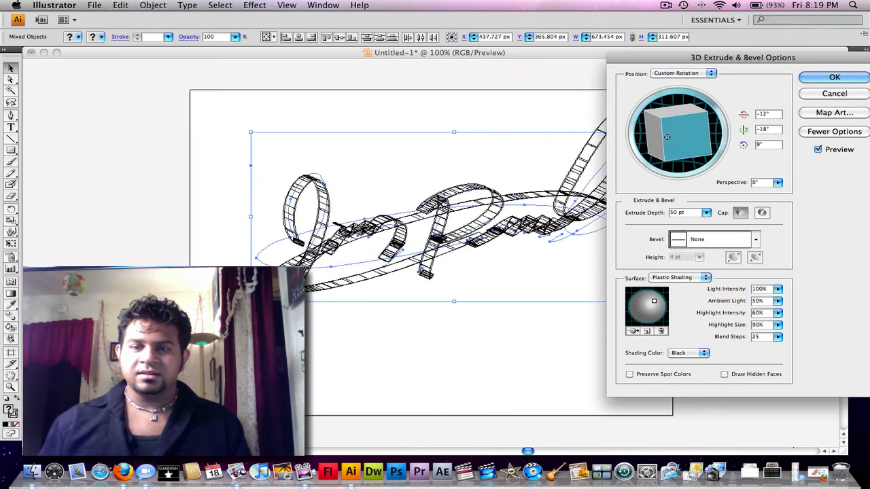
drag(668, 136, 679, 124)
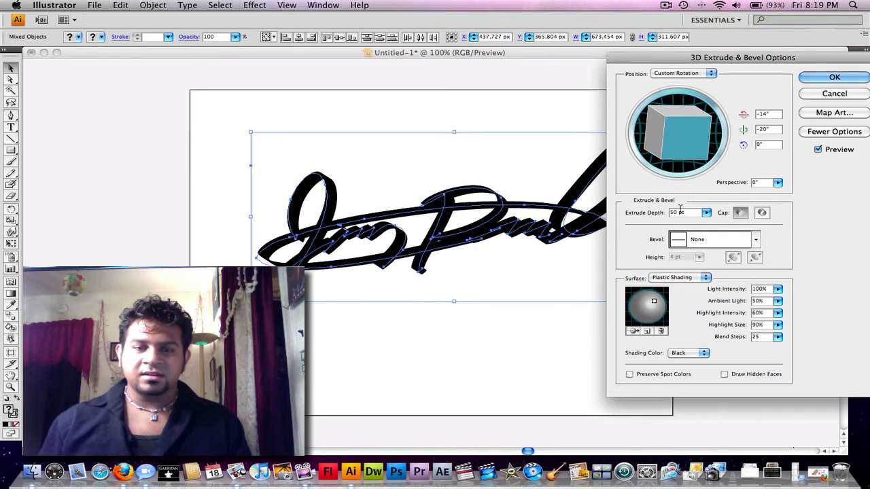
drag(694, 129, 649, 146)
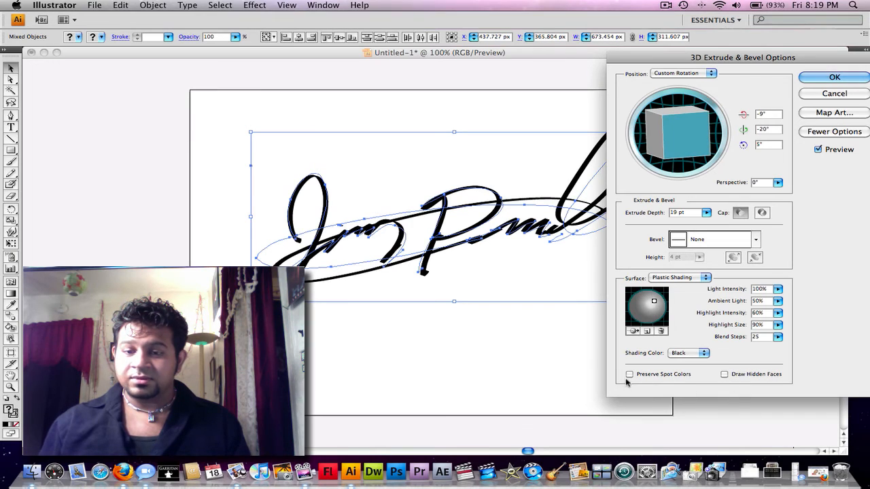
- Set Shading Color to Custom and pick a purple in the Color Picker
click(628, 373)
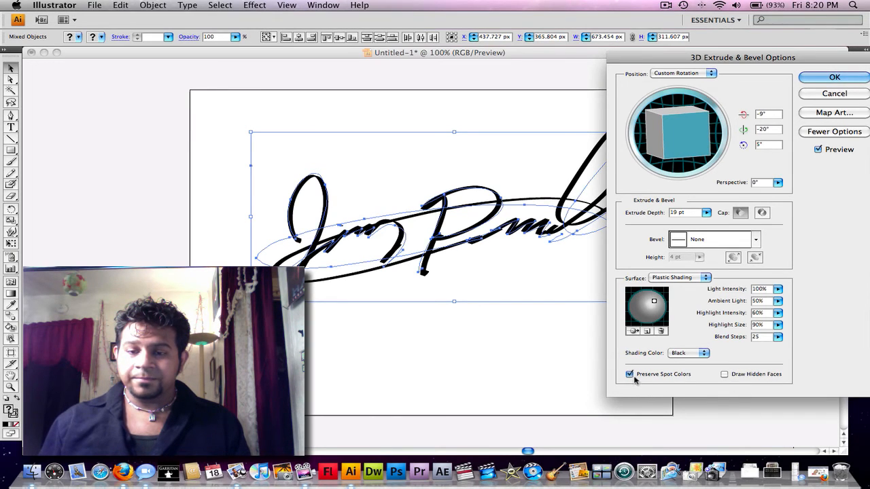
click(703, 353)
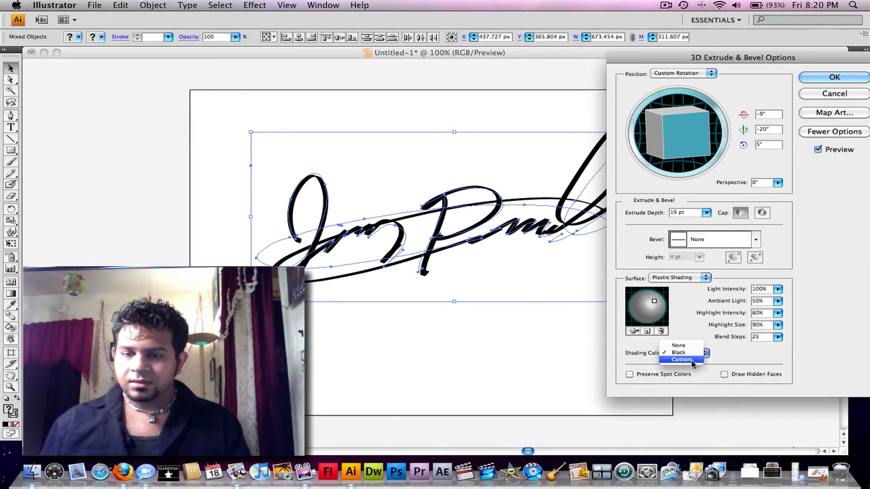
click(682, 359)
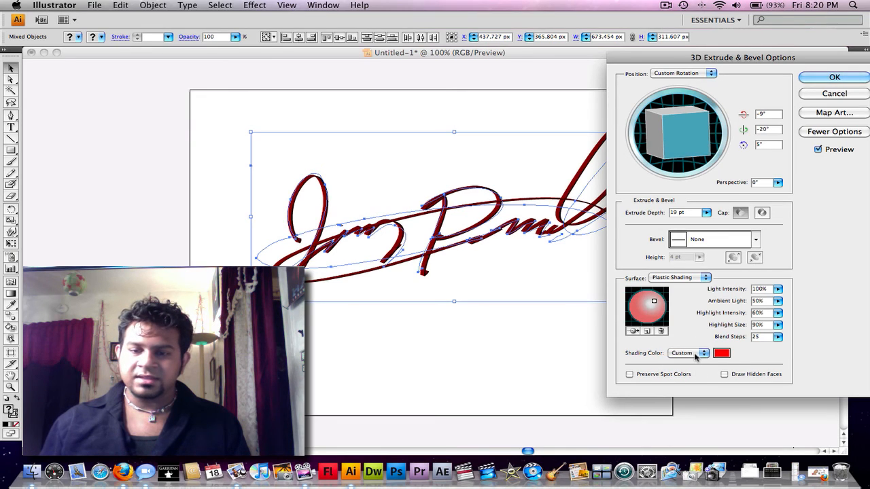
click(688, 353)
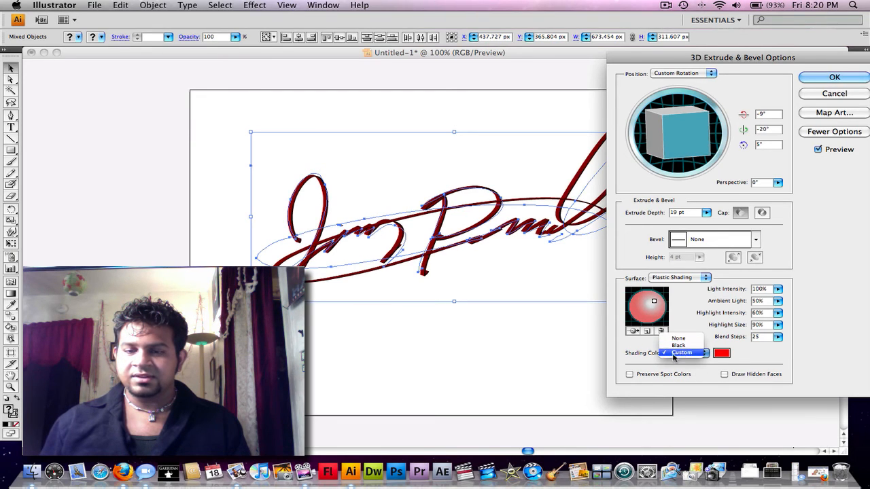
click(681, 352)
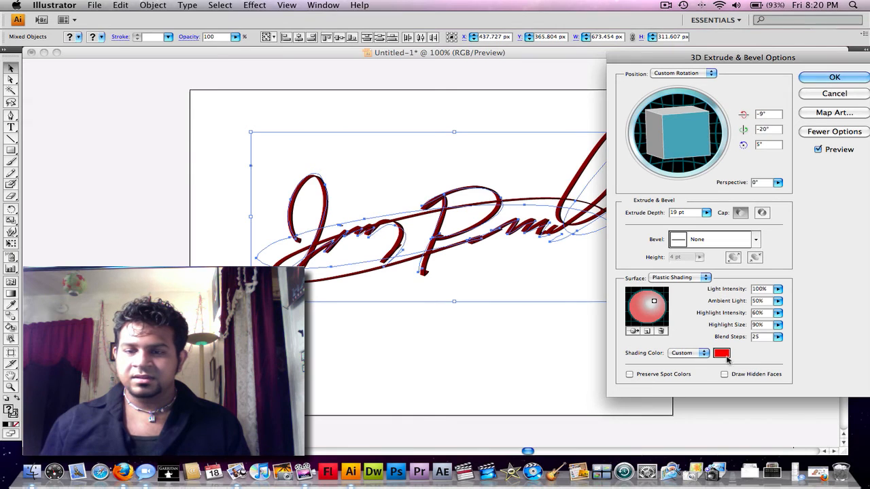
click(722, 353)
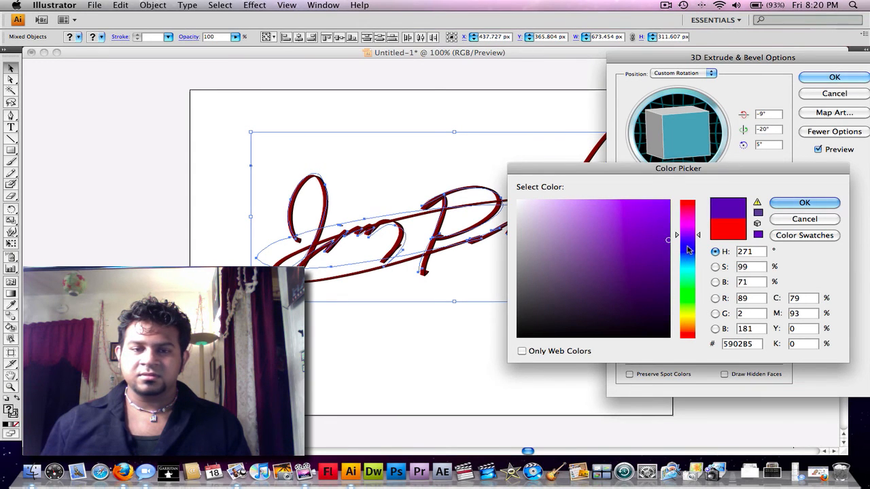
drag(678, 168, 701, 216)
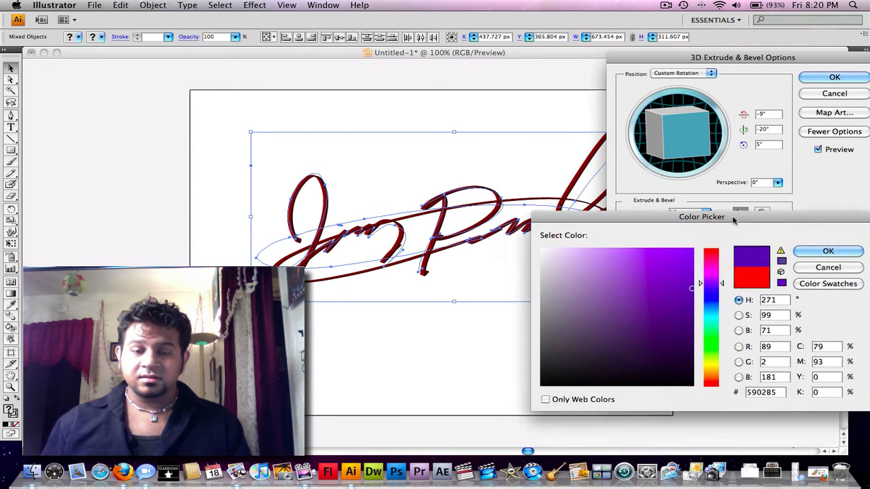
click(827, 251)
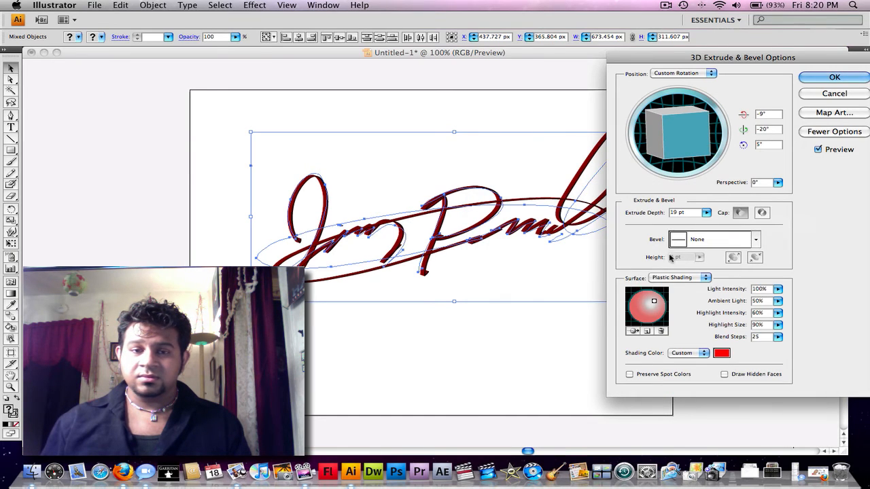
- Reopen the swatch and change the custom shading colour to a deep blue
click(721, 353)
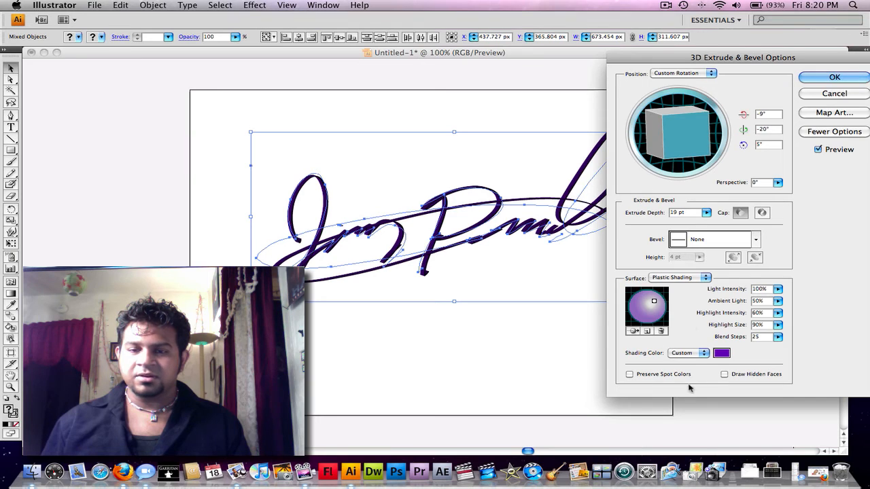
click(722, 352)
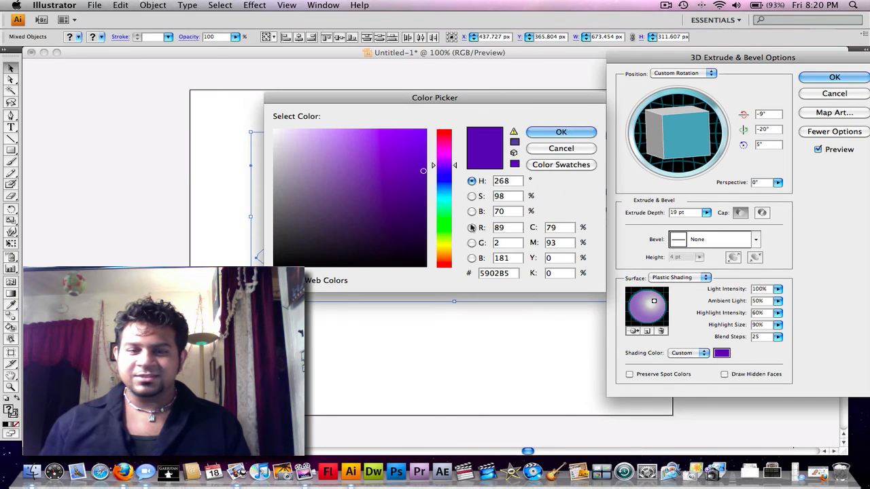
click(408, 155)
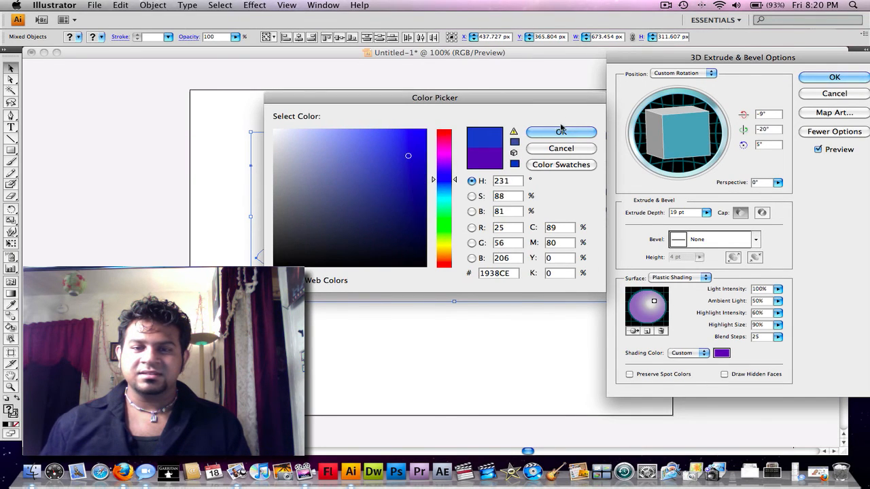
click(560, 132)
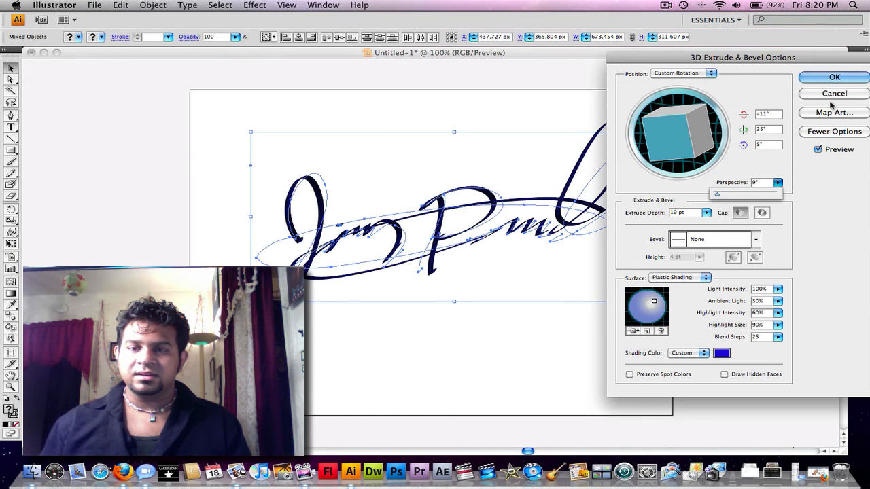
- Apply the 3D effect, then paintbrush a freehand cartoon face and a long curved stroke
click(834, 93)
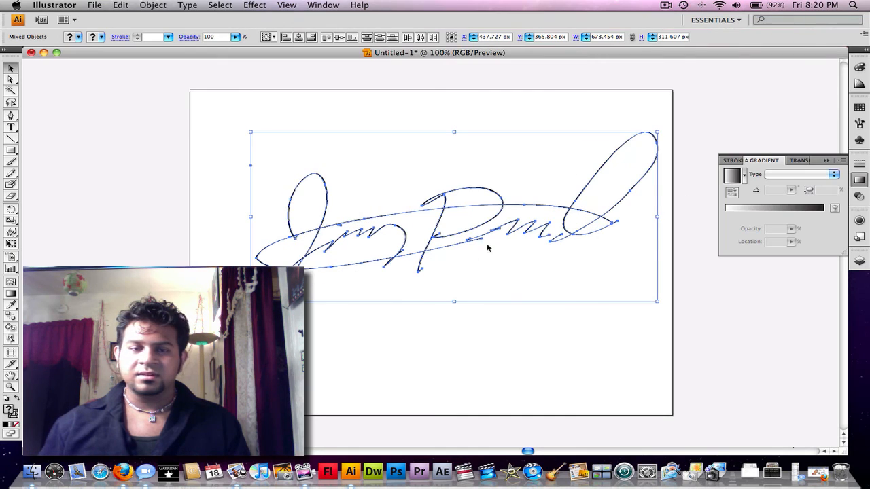
click(426, 318)
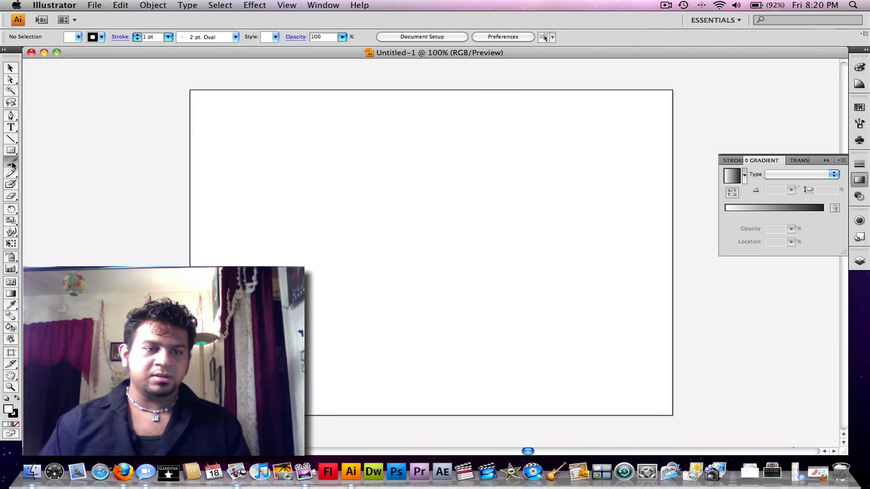
drag(318, 165, 310, 216)
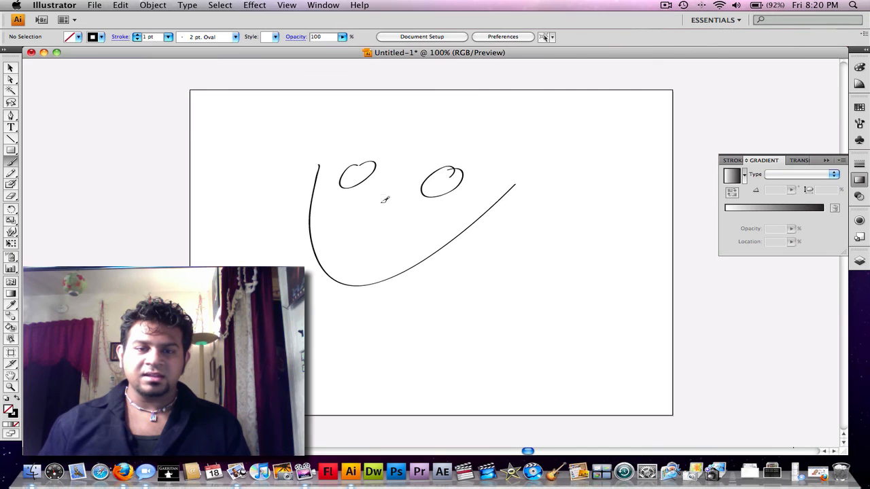
drag(388, 197, 360, 255)
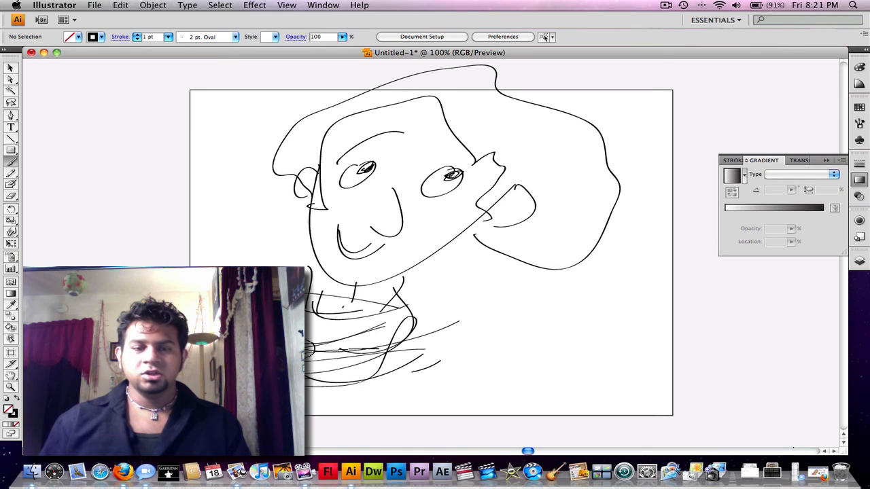
drag(401, 294, 673, 351)
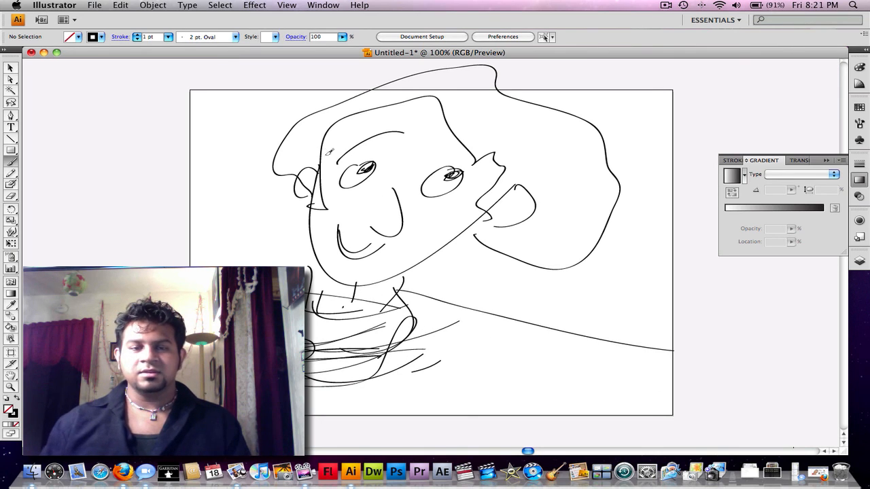
- Quit Illustrator and discard the drawing without saving
click(54, 5)
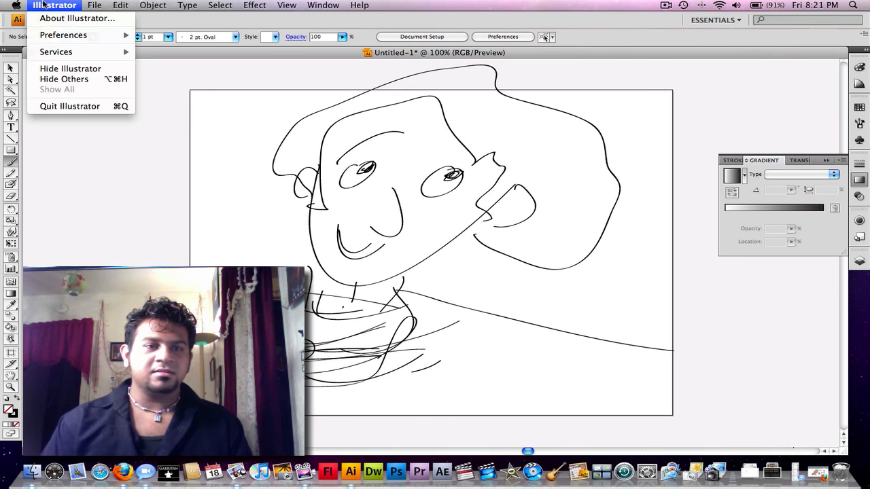
click(69, 106)
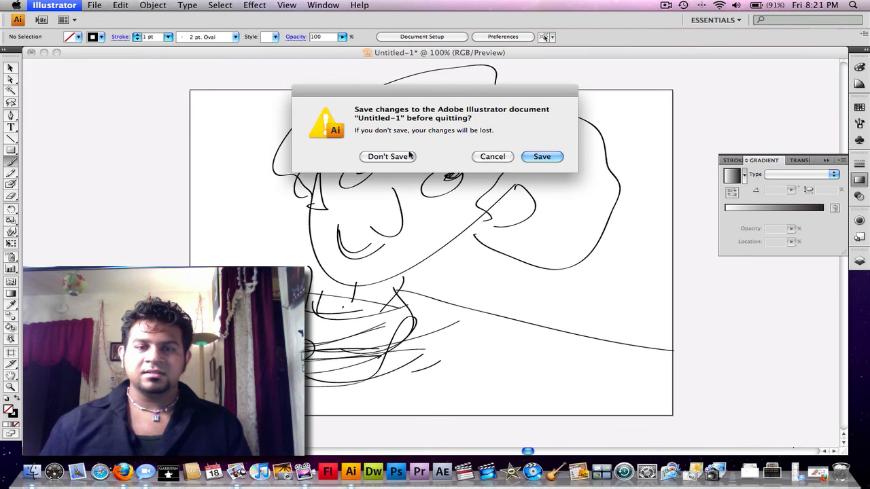
click(387, 156)
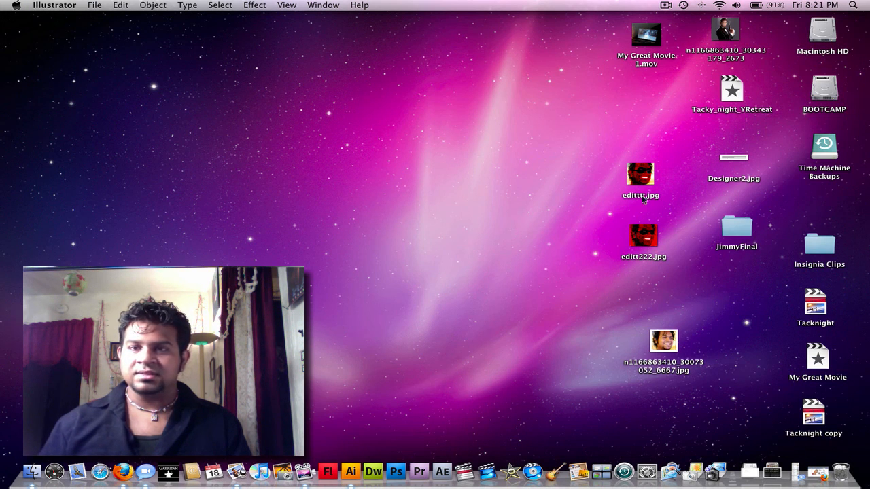